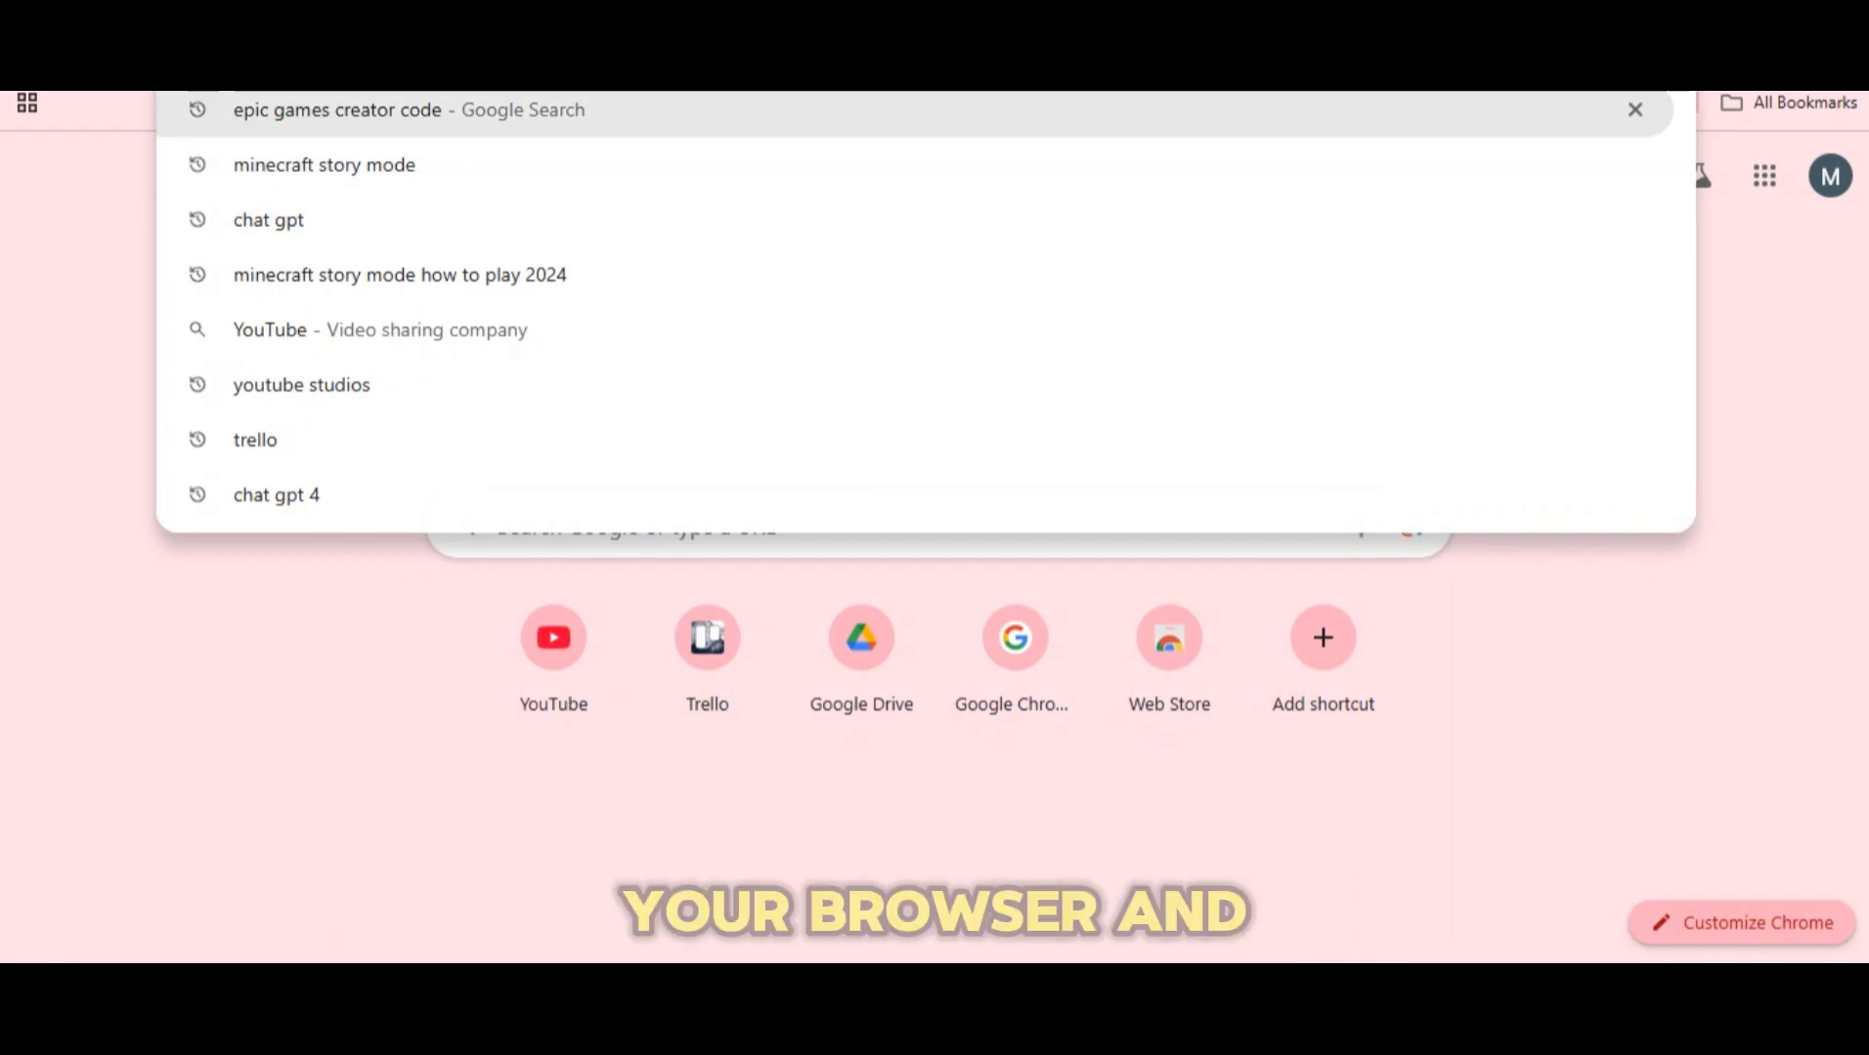
Run a Google search for 'epic games creator code' from the address bar suggestion.
click(338, 110)
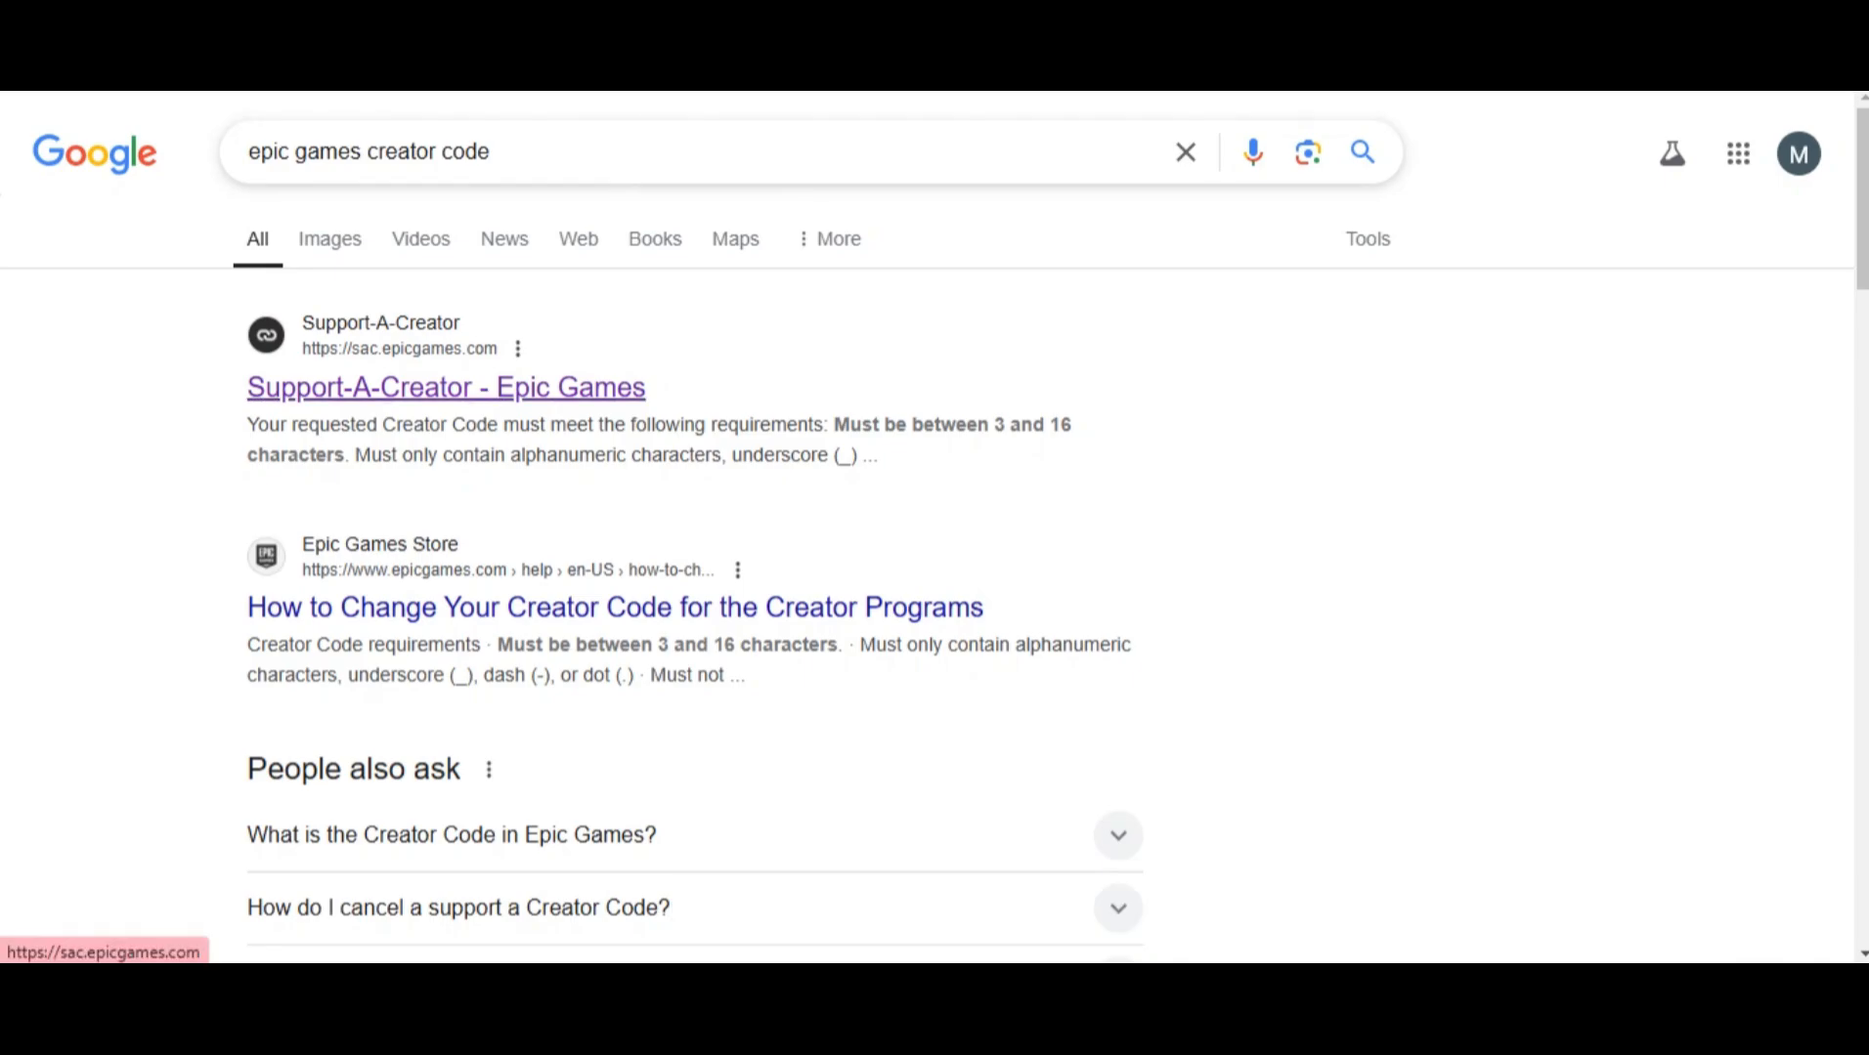
Open the Support-A-Creator result and sign in with an Epic Games account.
click(446, 385)
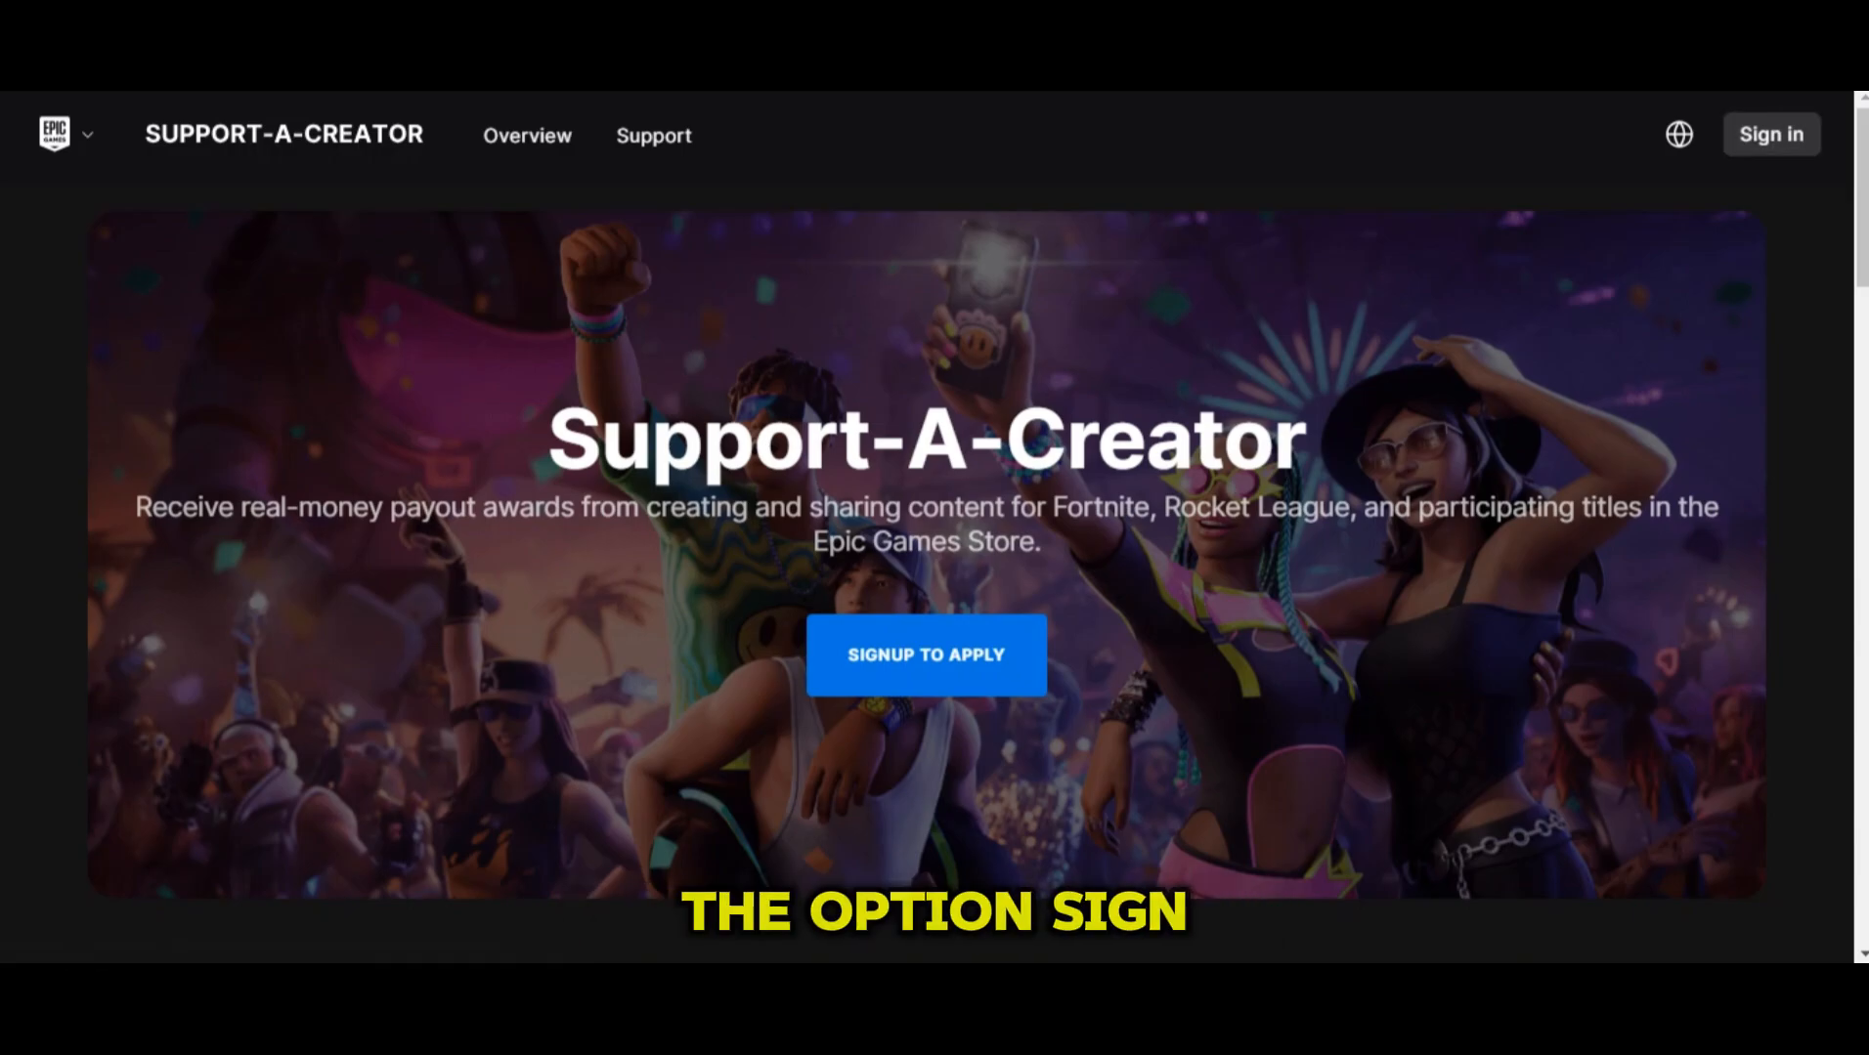
click(1769, 133)
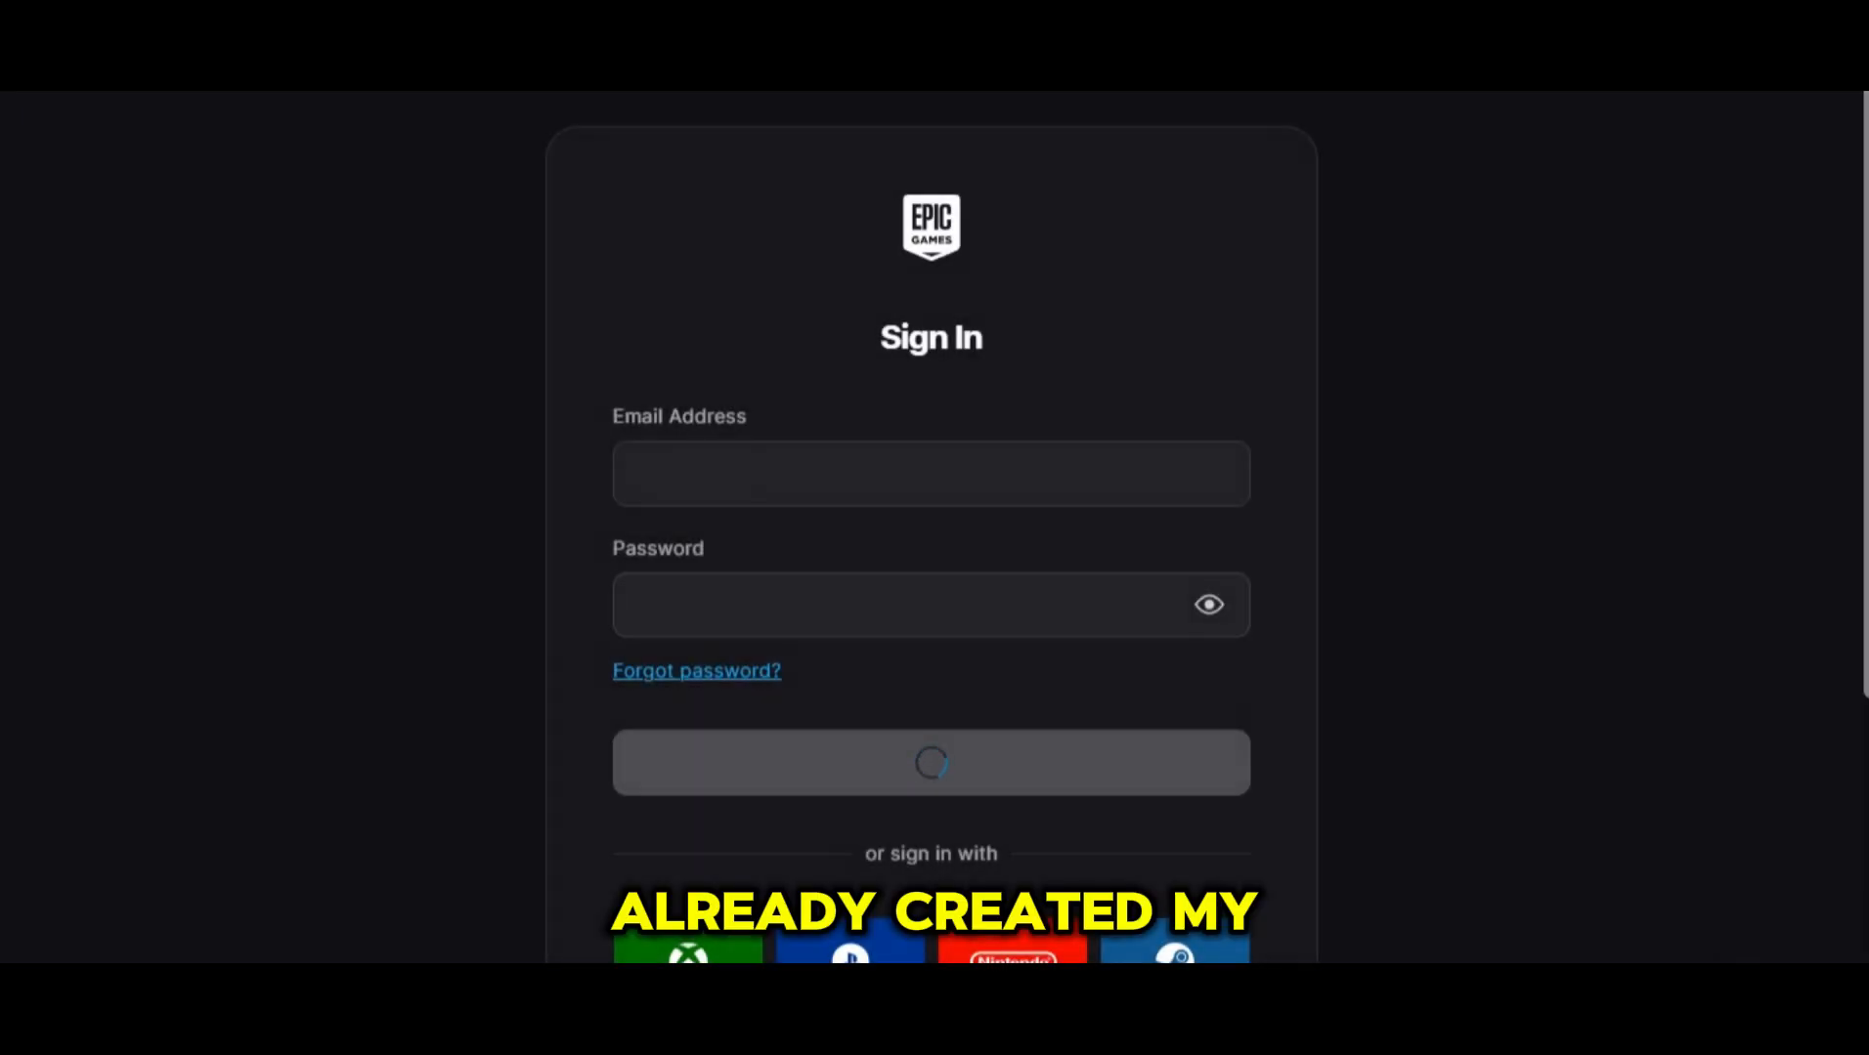
scroll(down, 3)
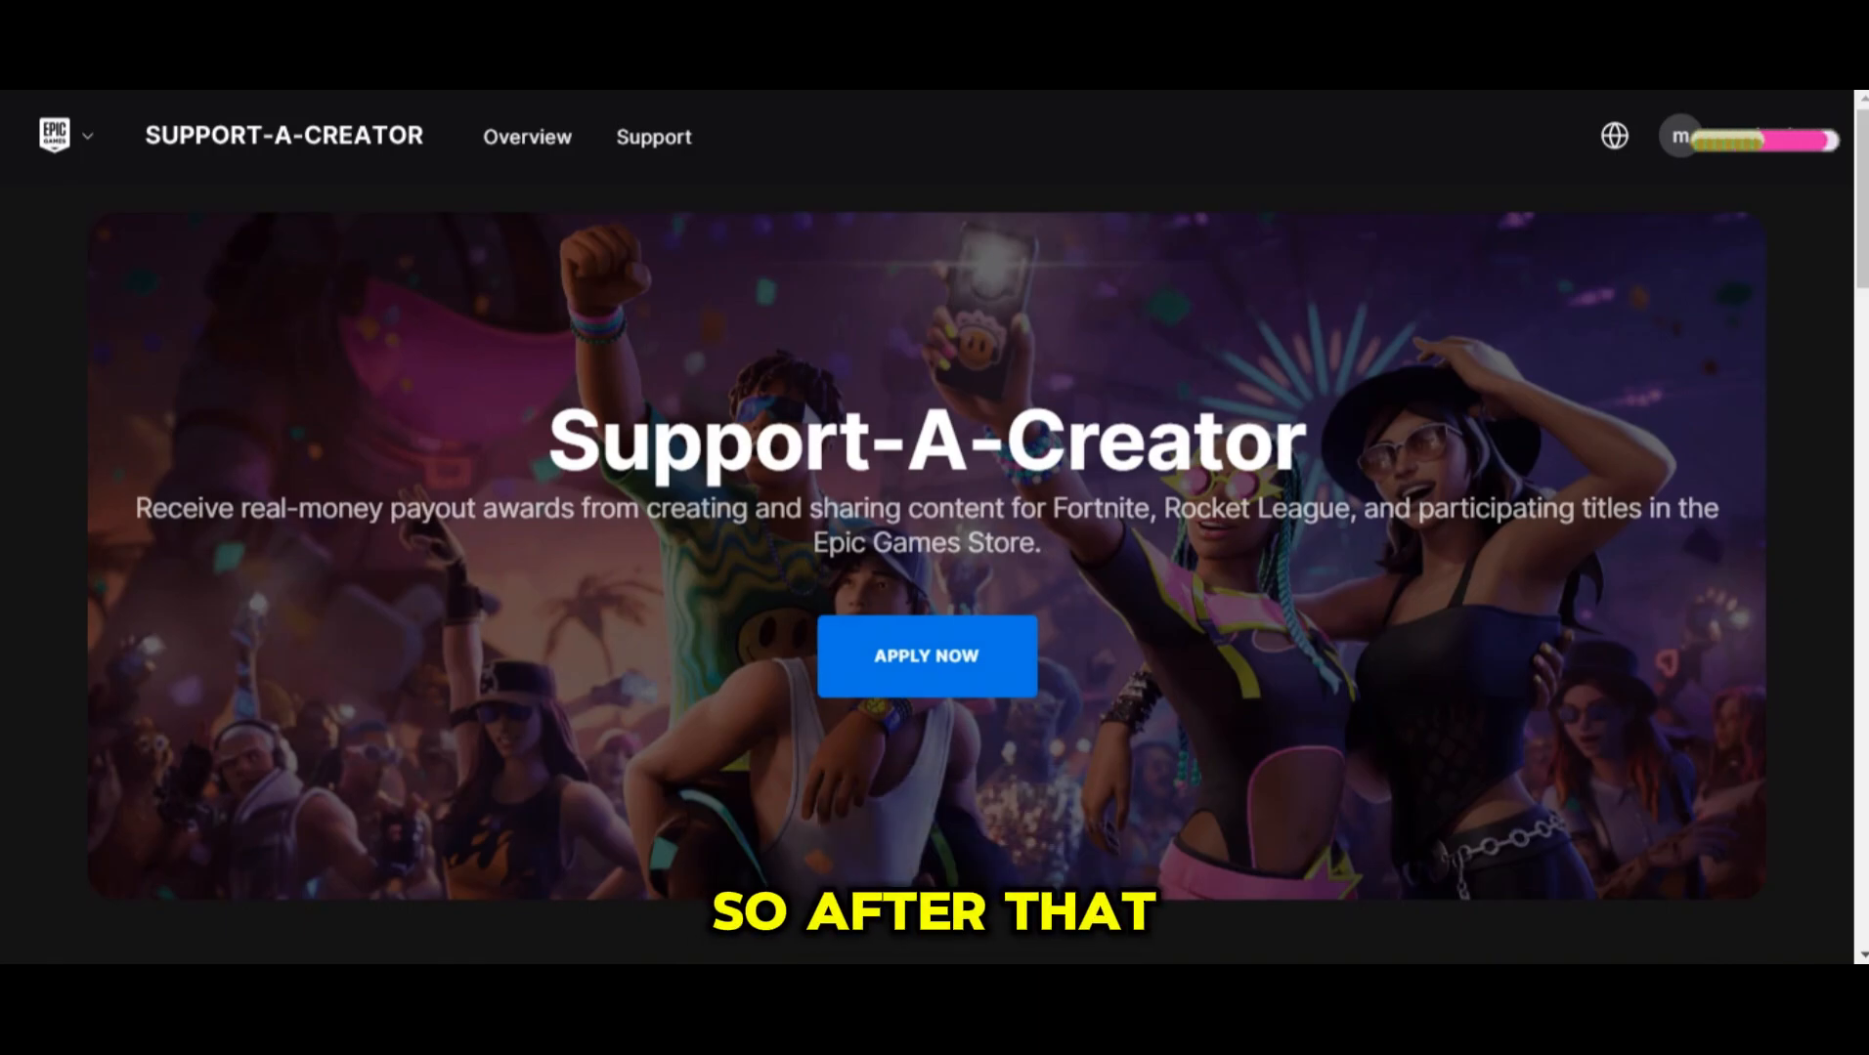
Begin registration via Apply Now and check the 'signing up for myself or an enterprise' box.
click(926, 657)
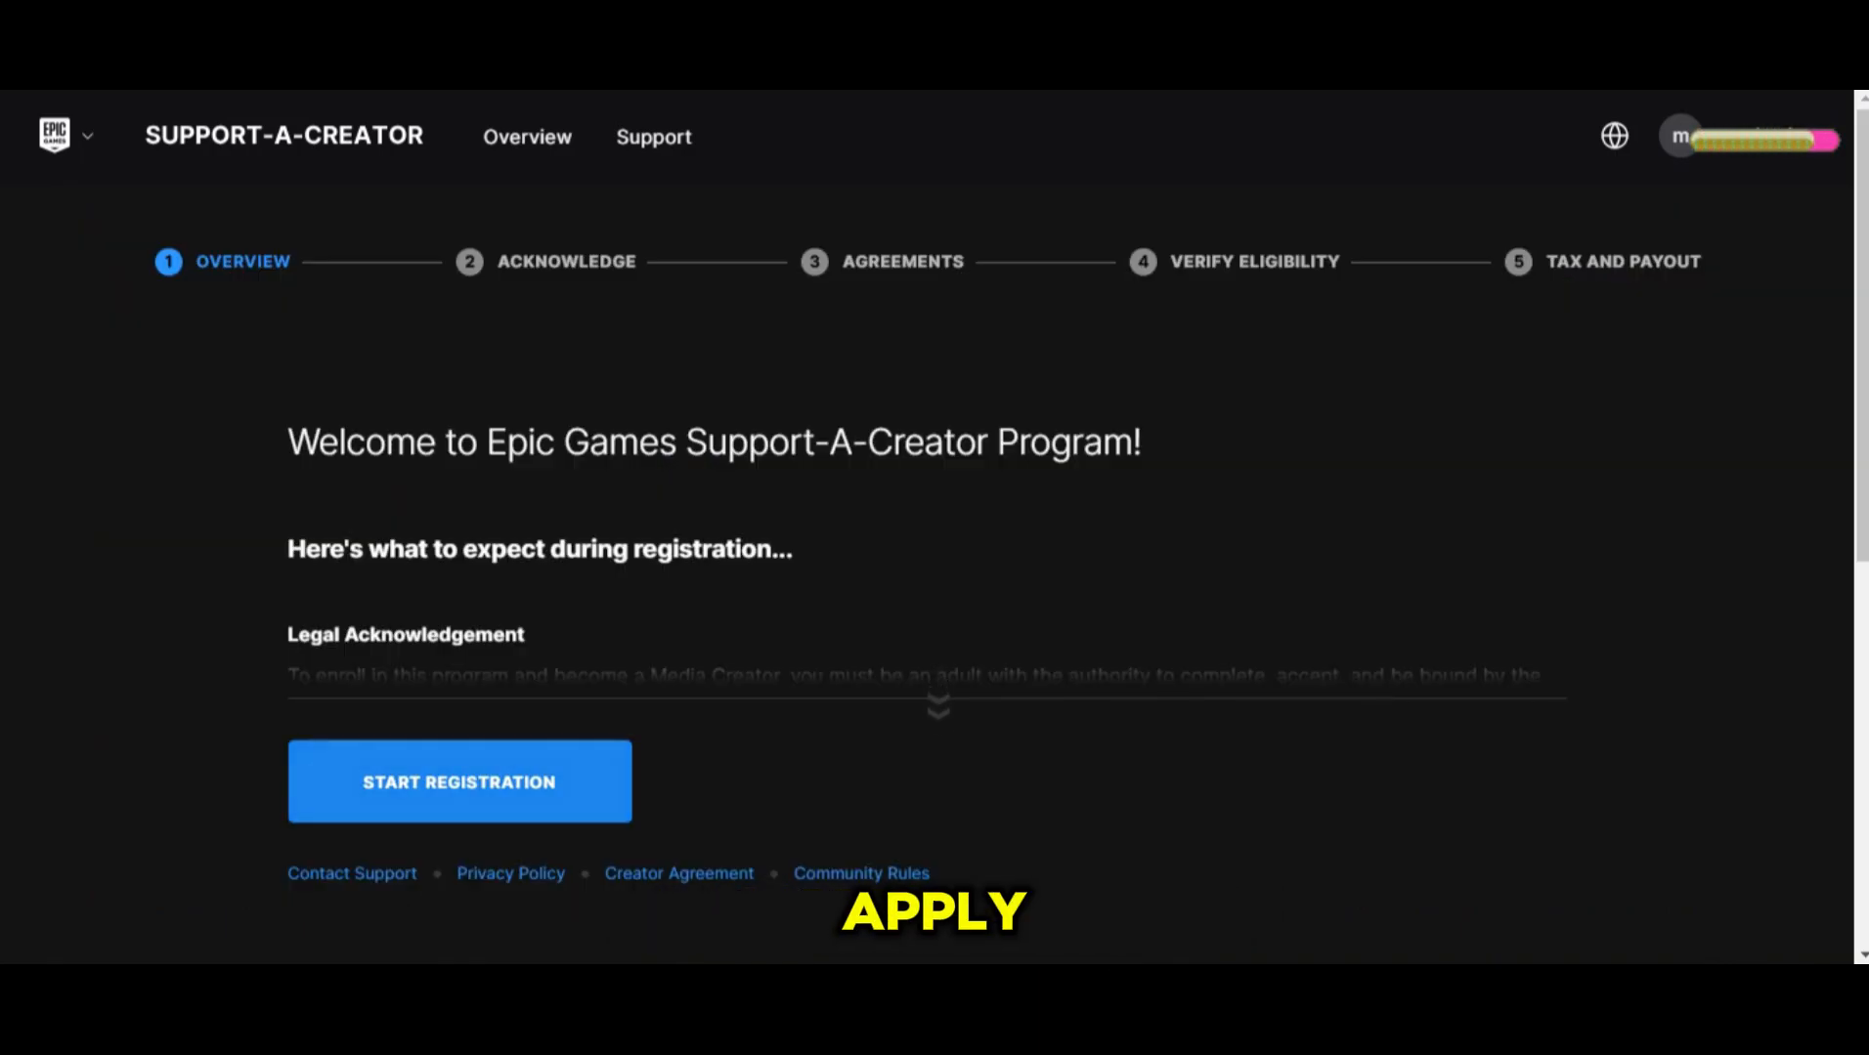
click(459, 782)
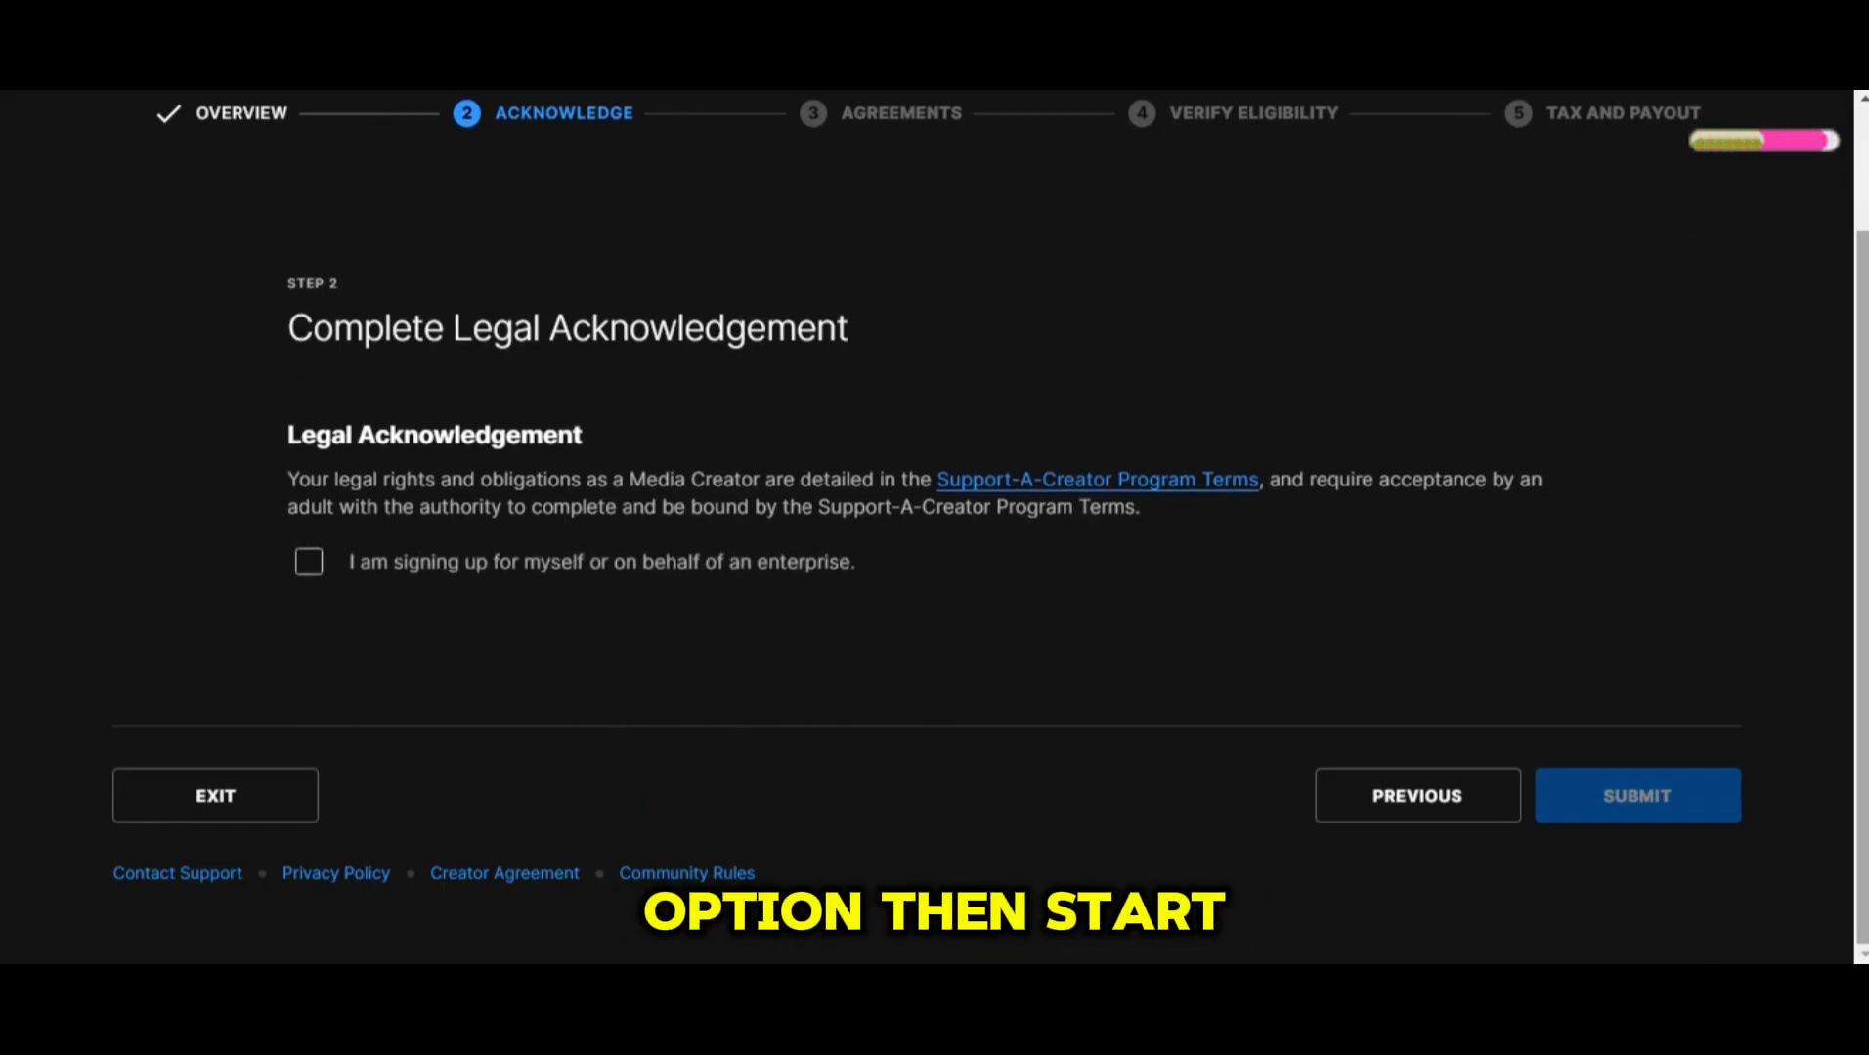
click(307, 561)
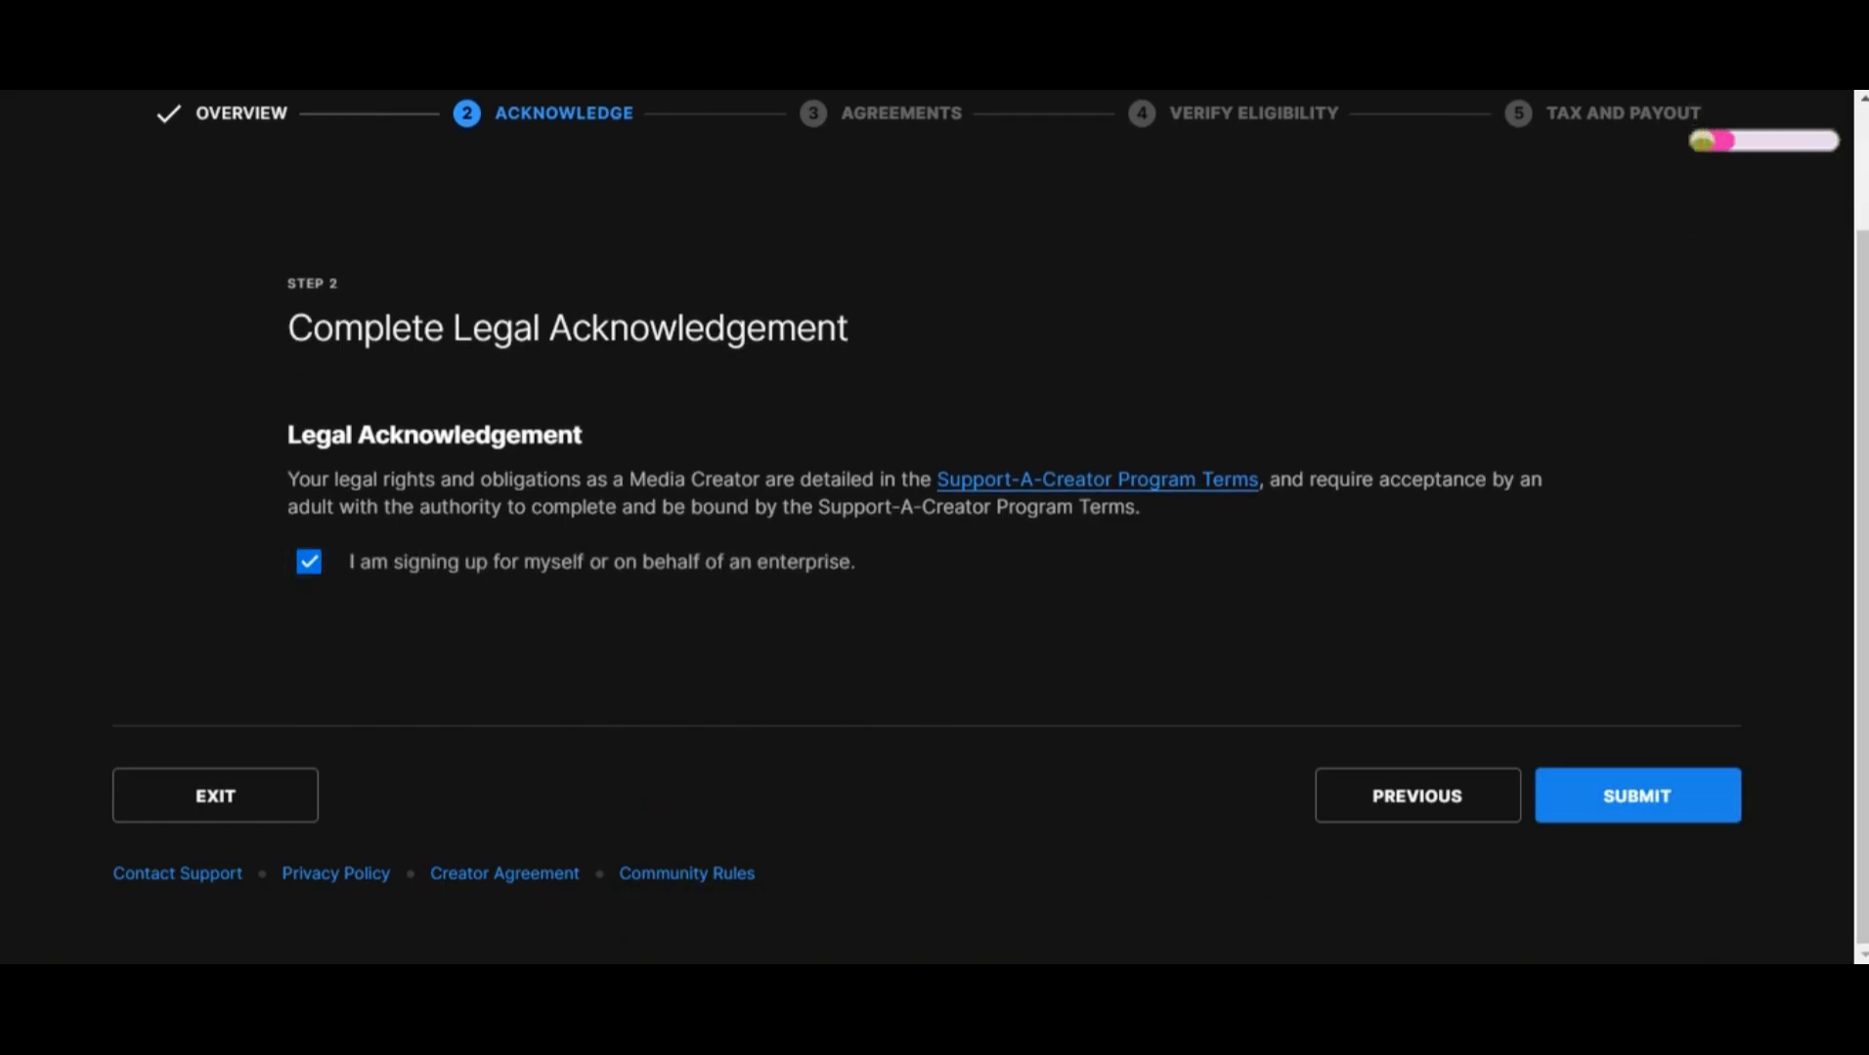
Submit the acknowledgement, accept the Program Terms and Community Rules, and continue to Verify Eligibility.
click(1634, 796)
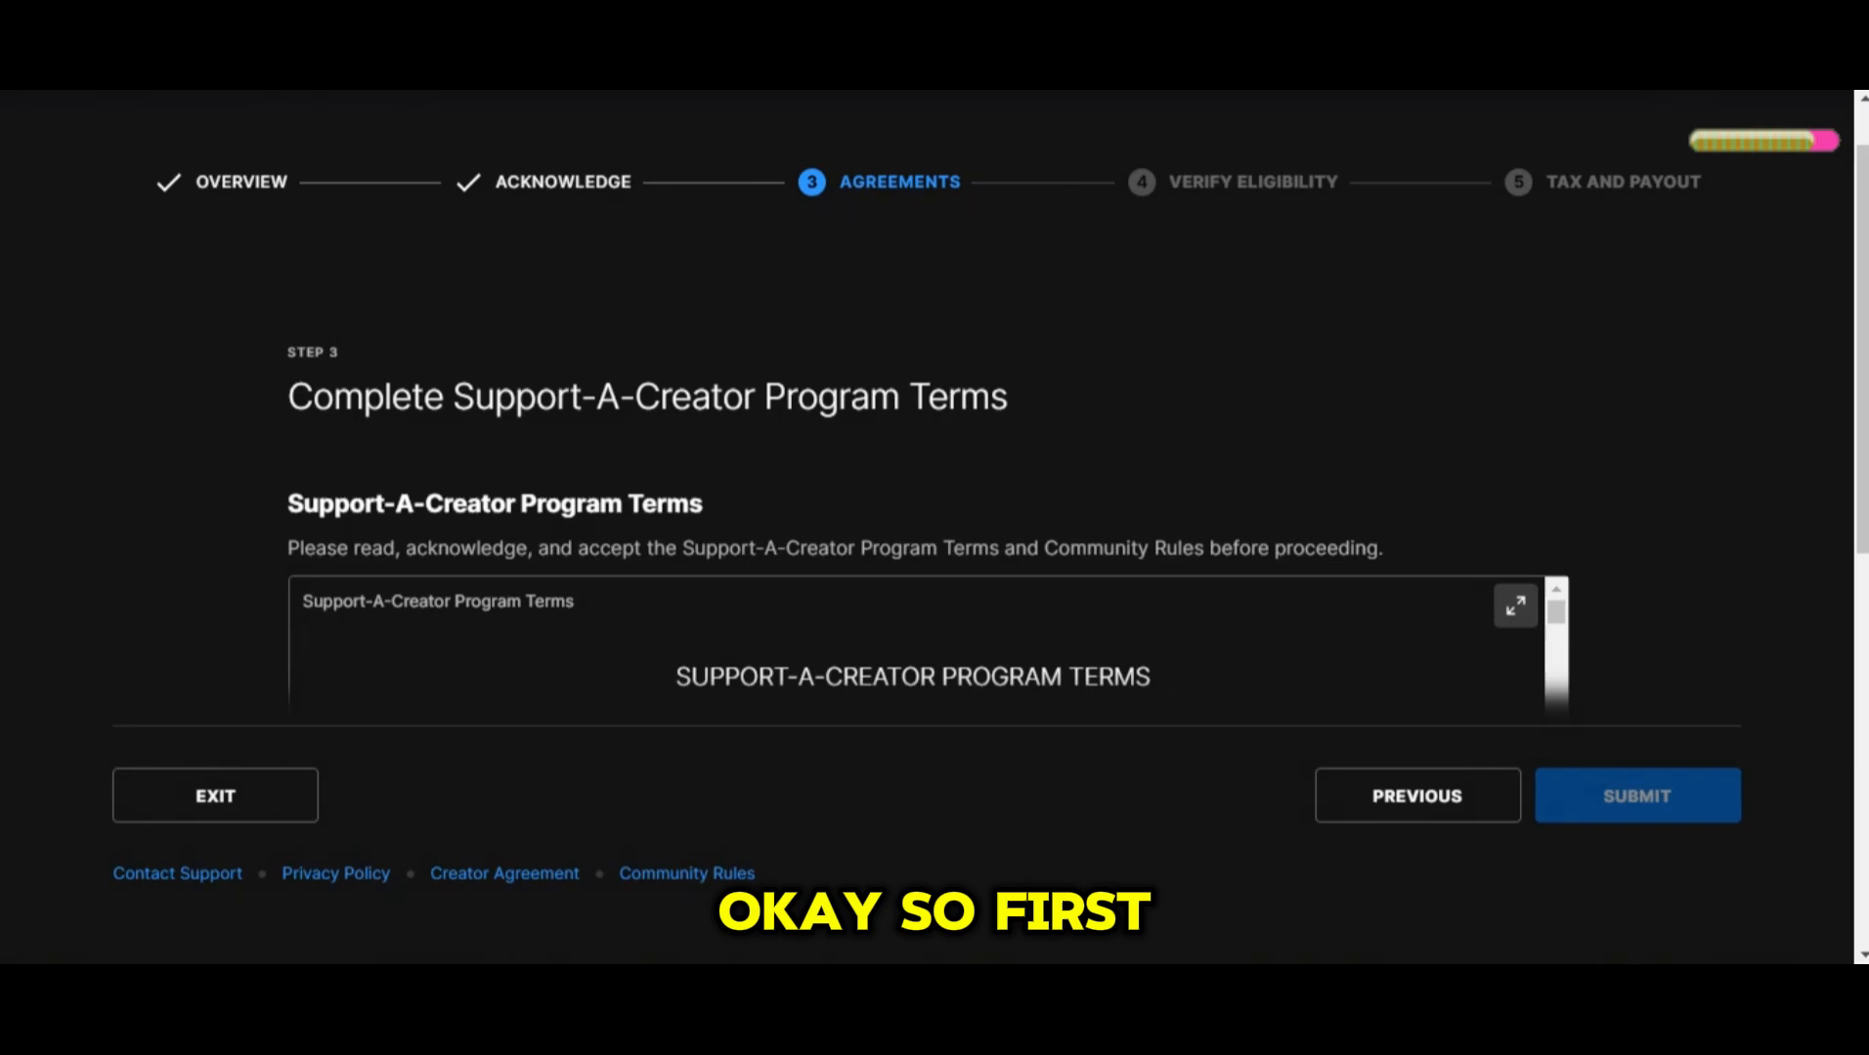
scroll(down, 3)
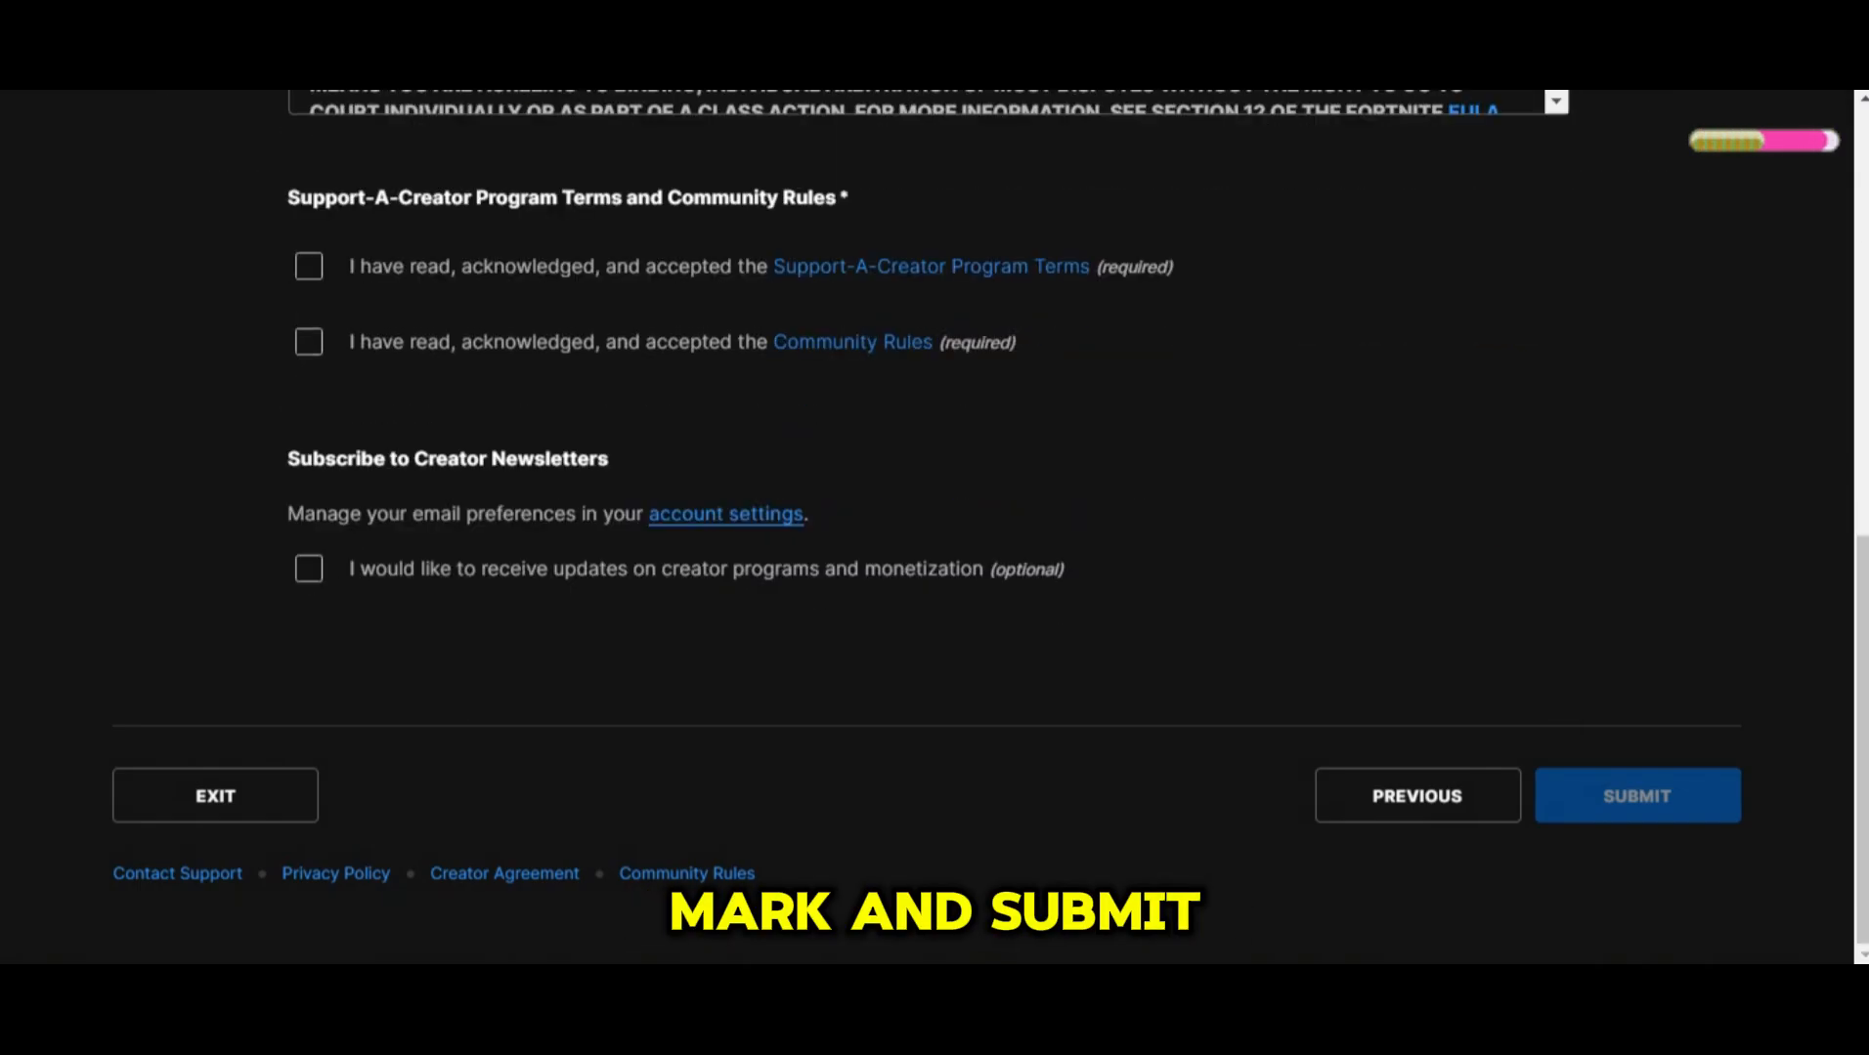
click(308, 266)
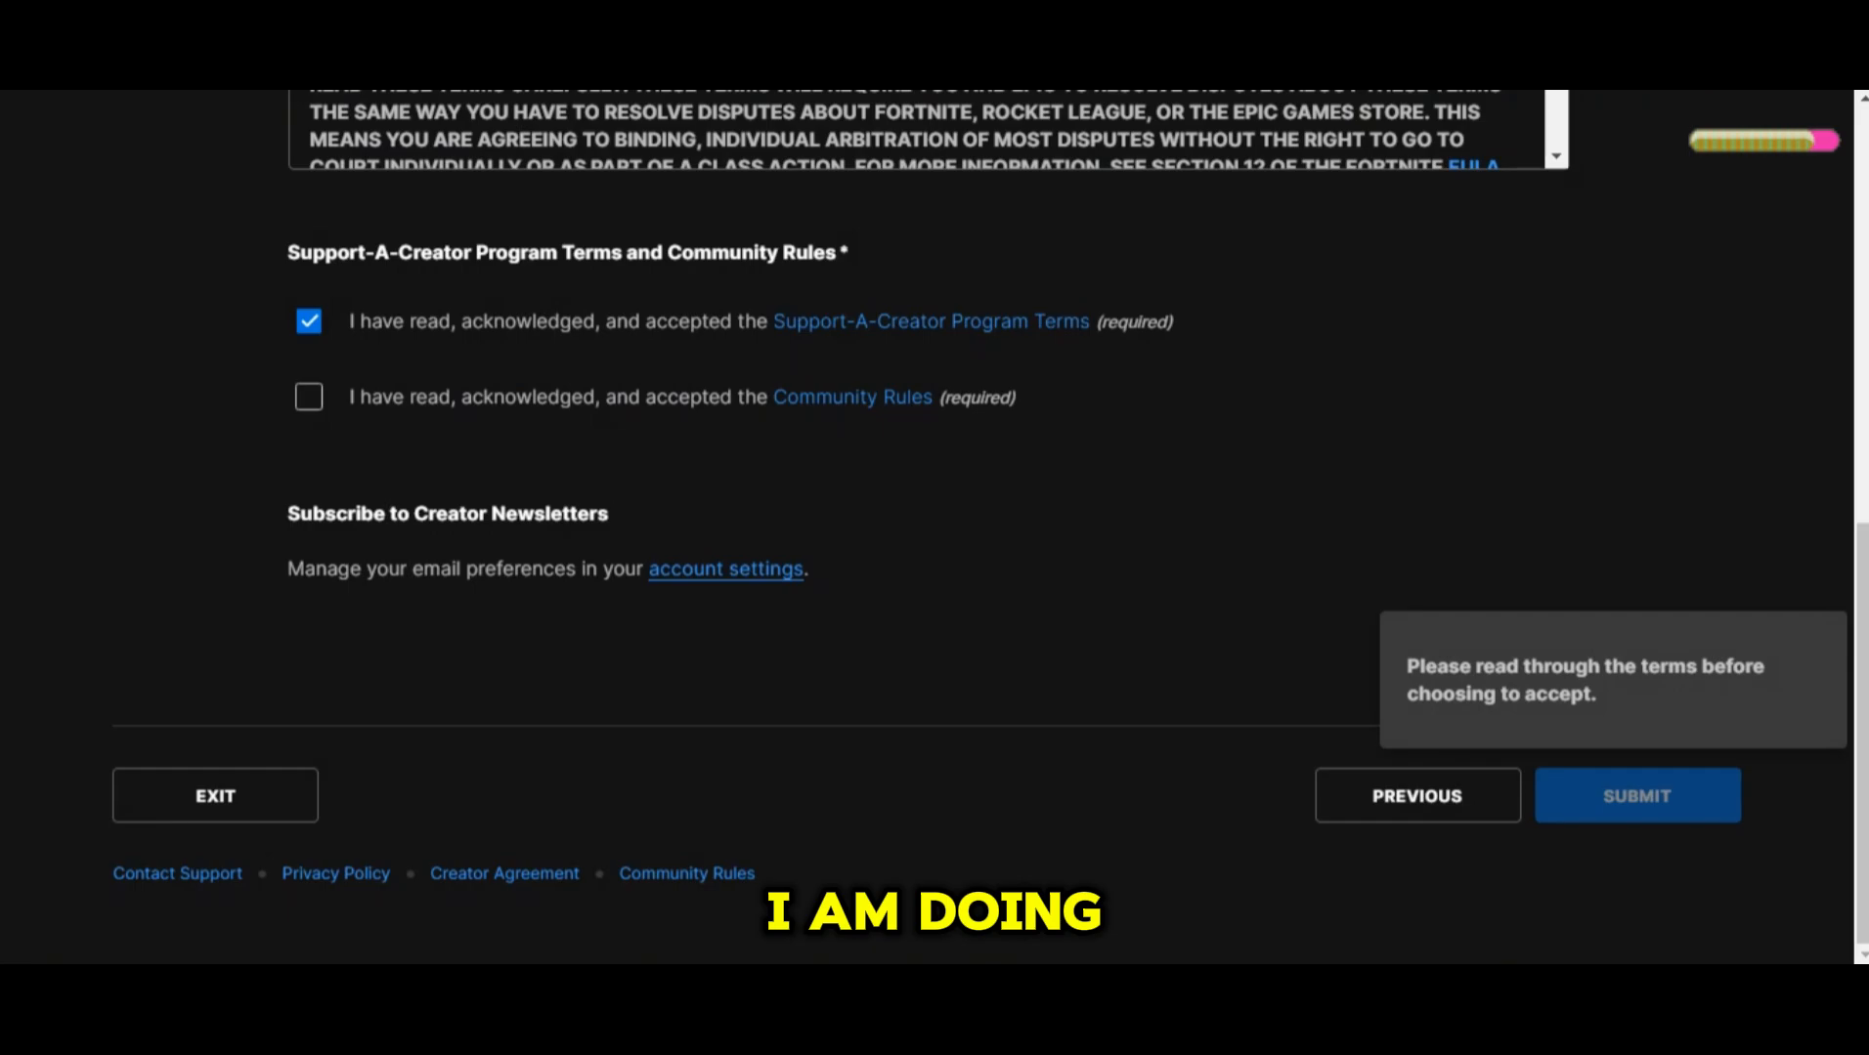
click(309, 397)
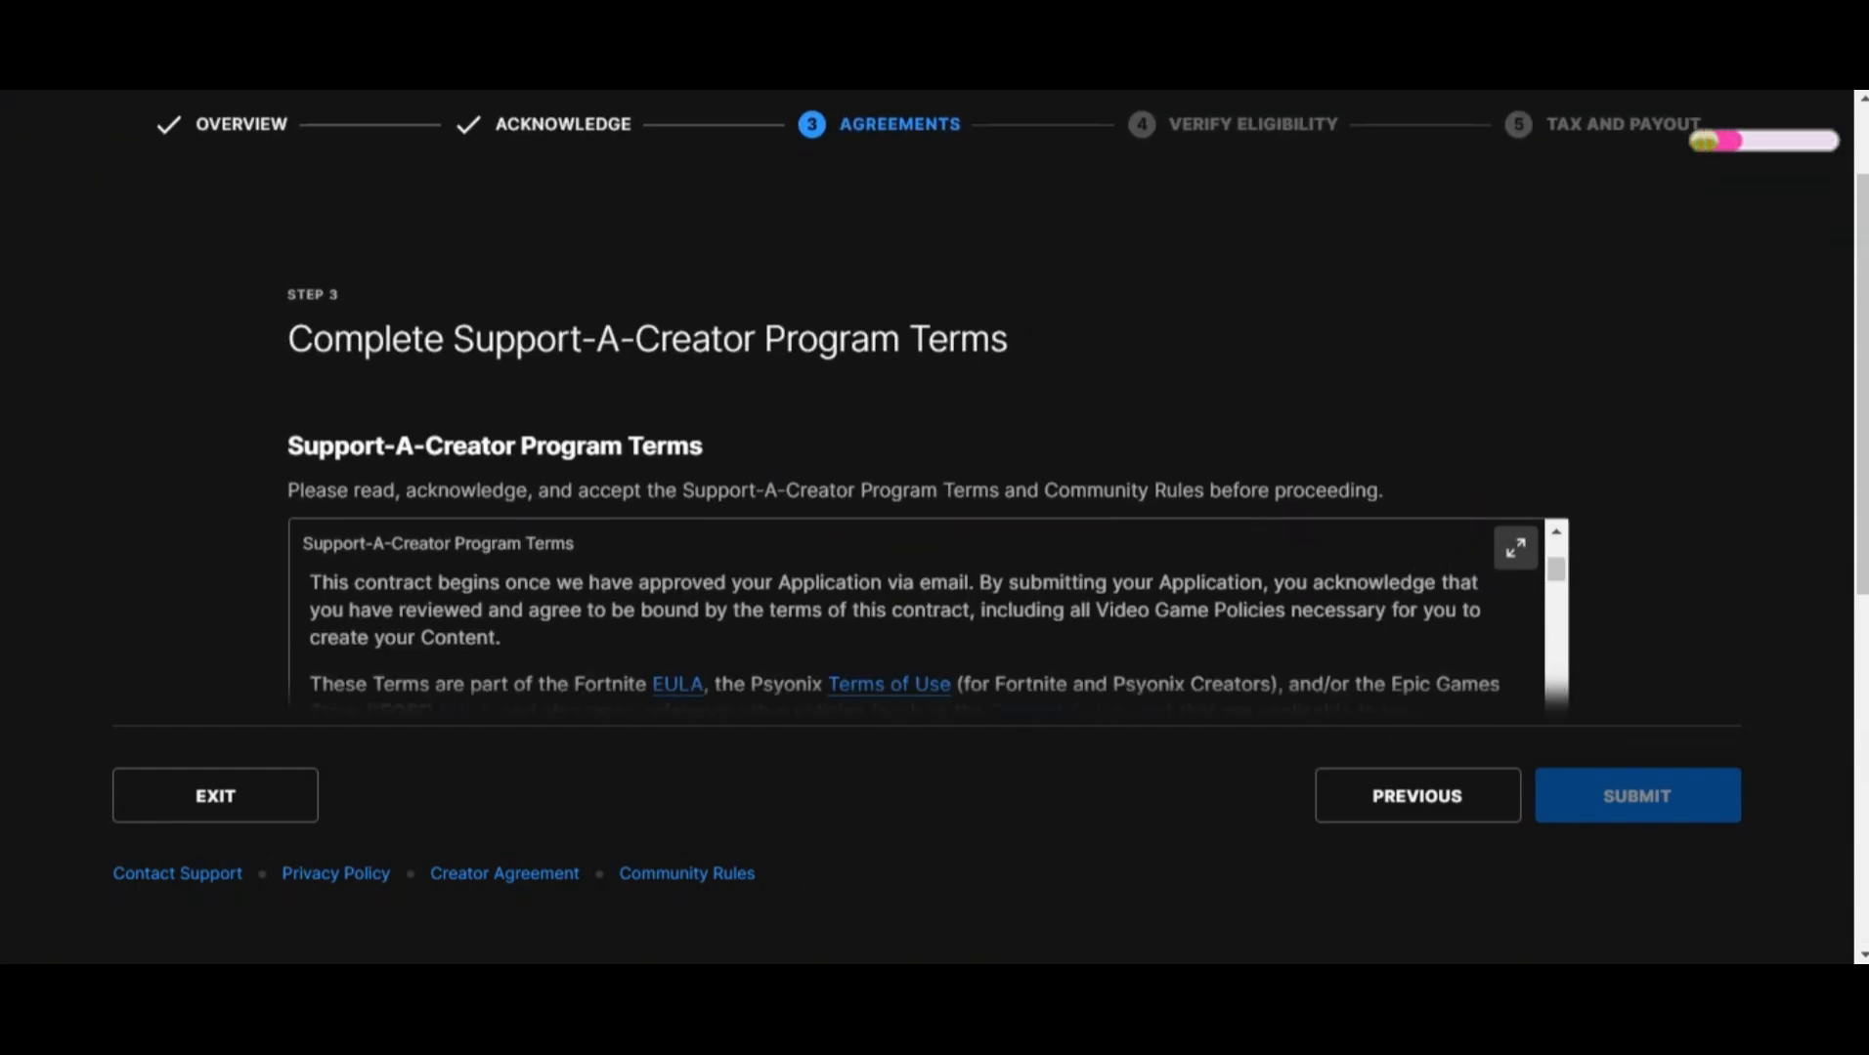
scroll(down, 3)
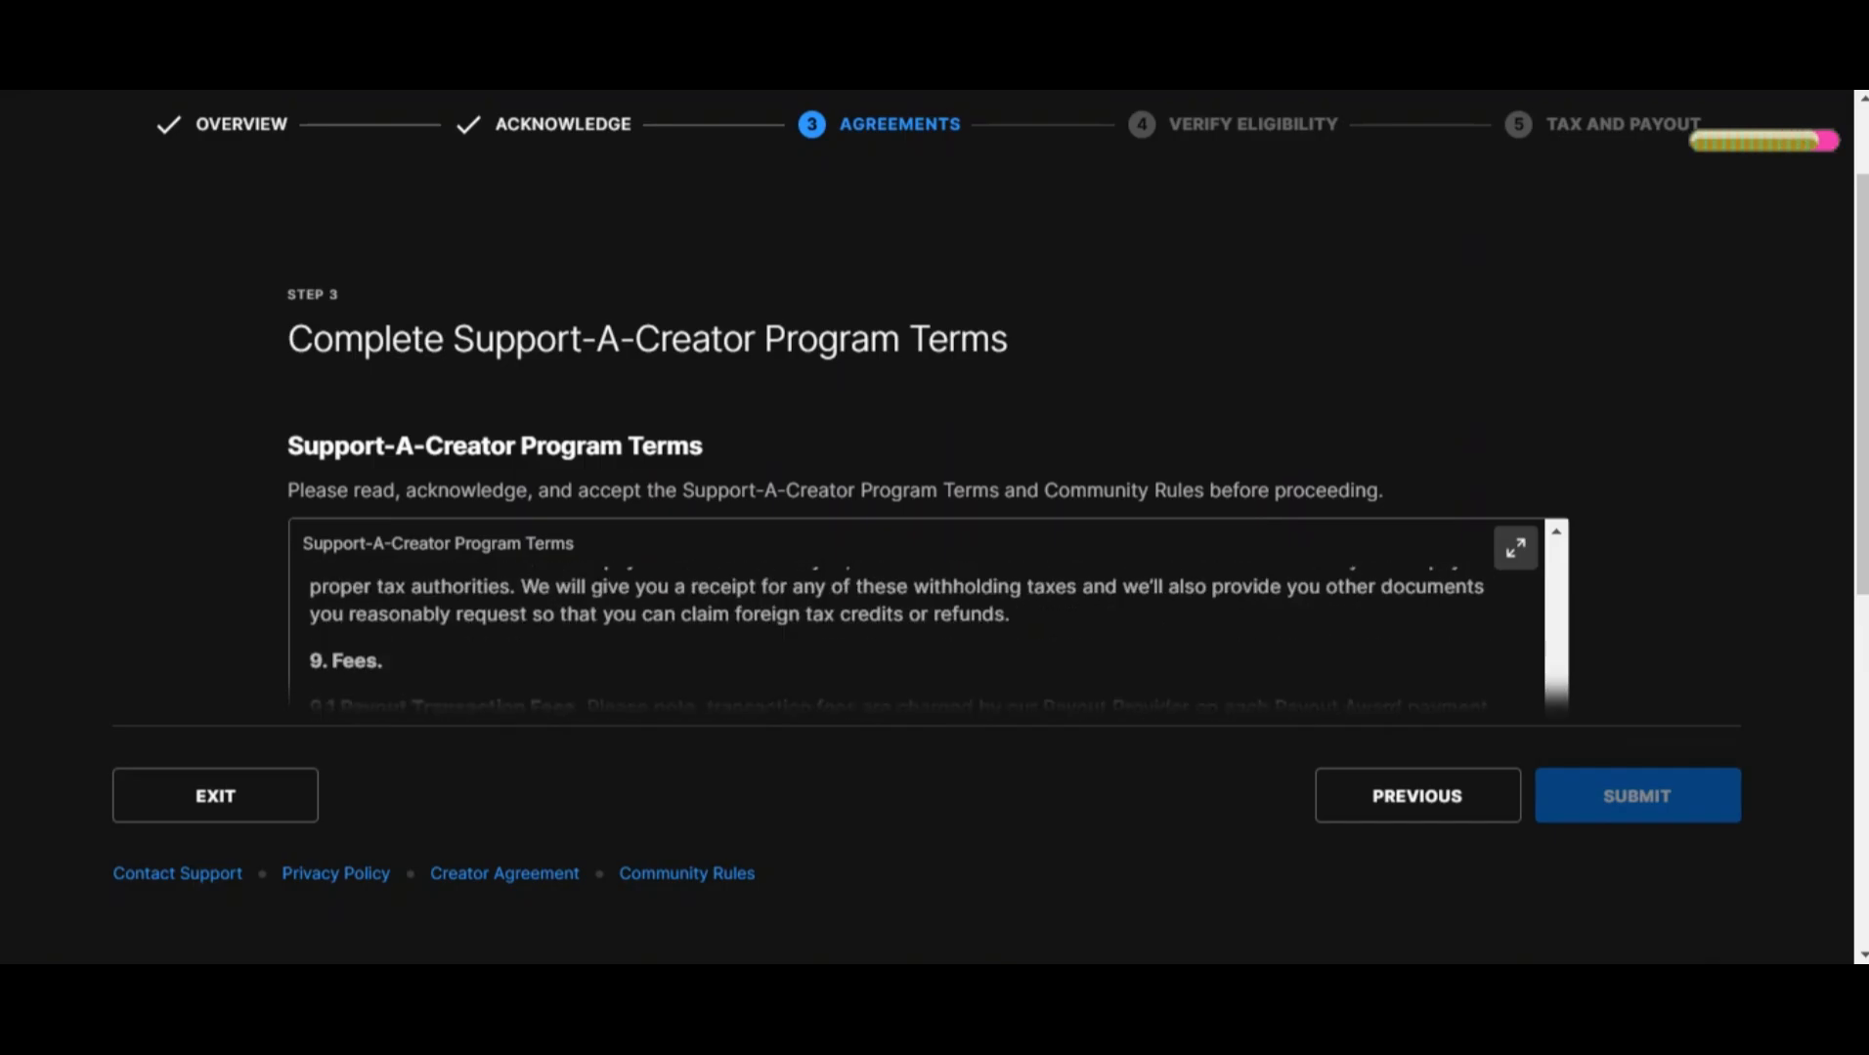
scroll(down, 3)
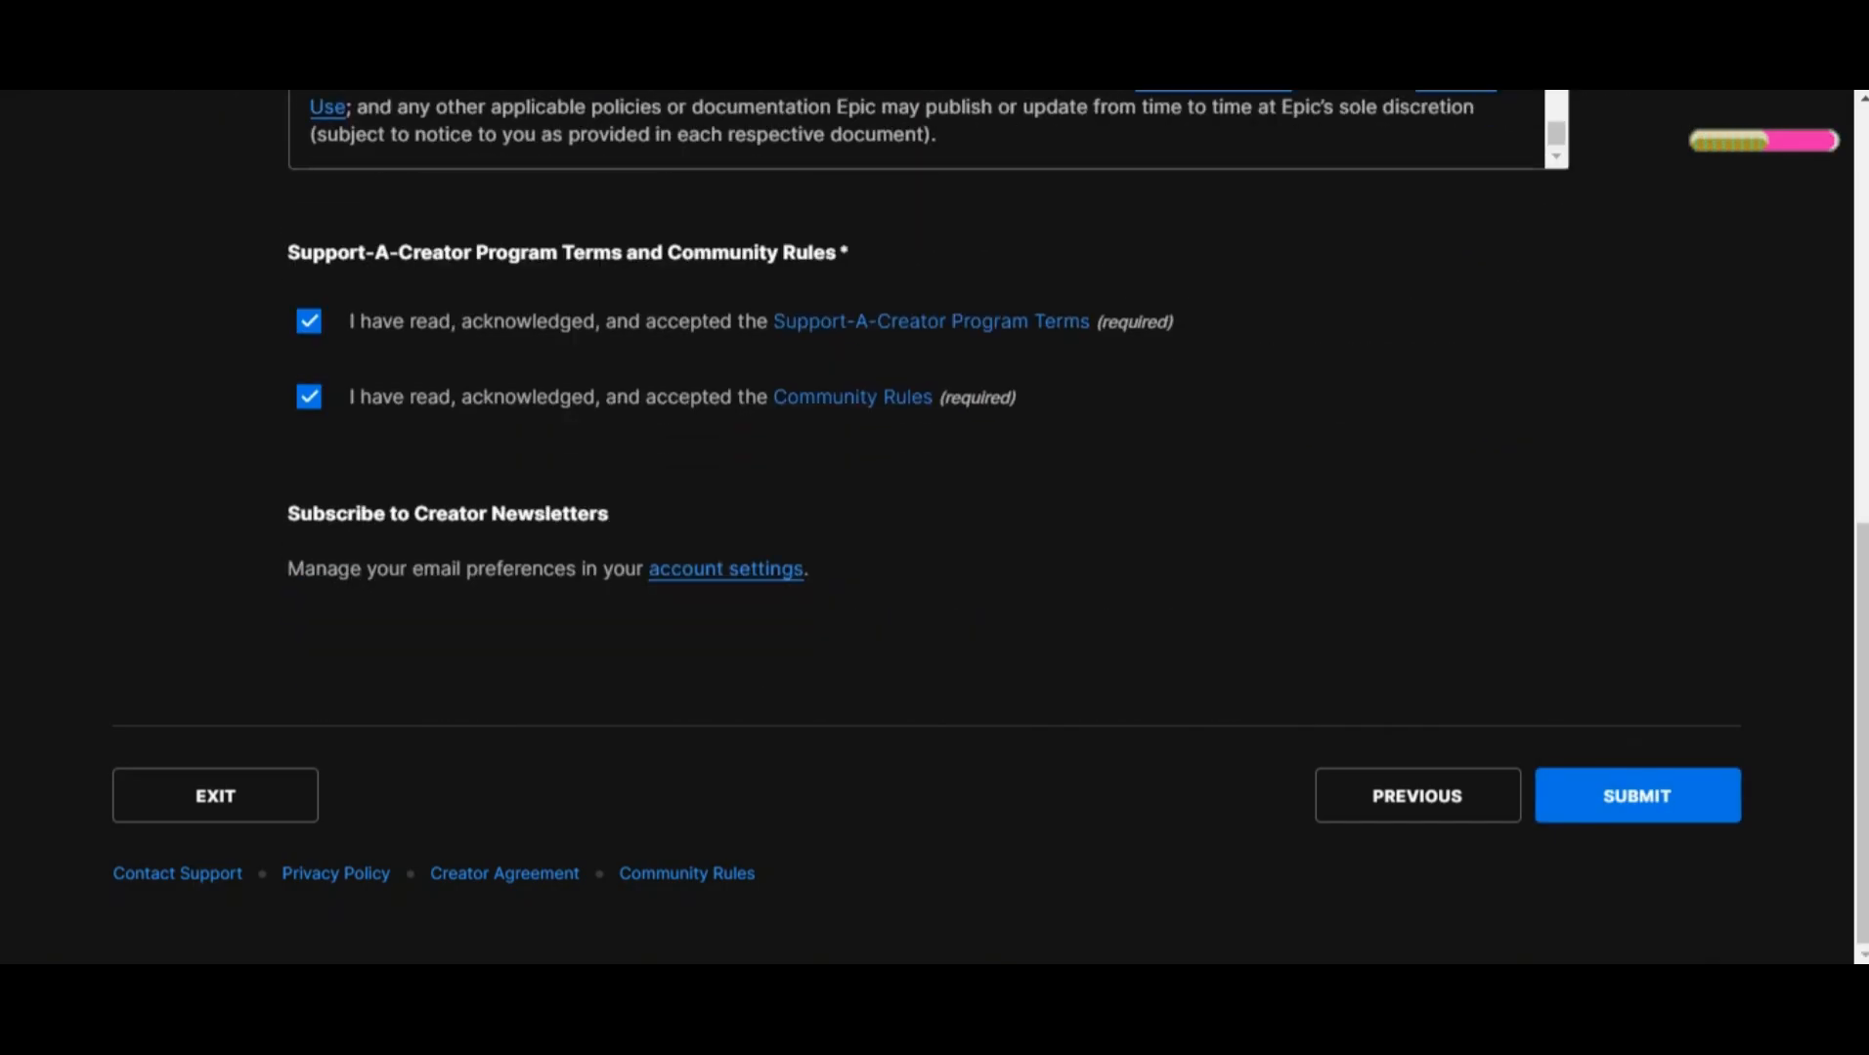
click(1636, 796)
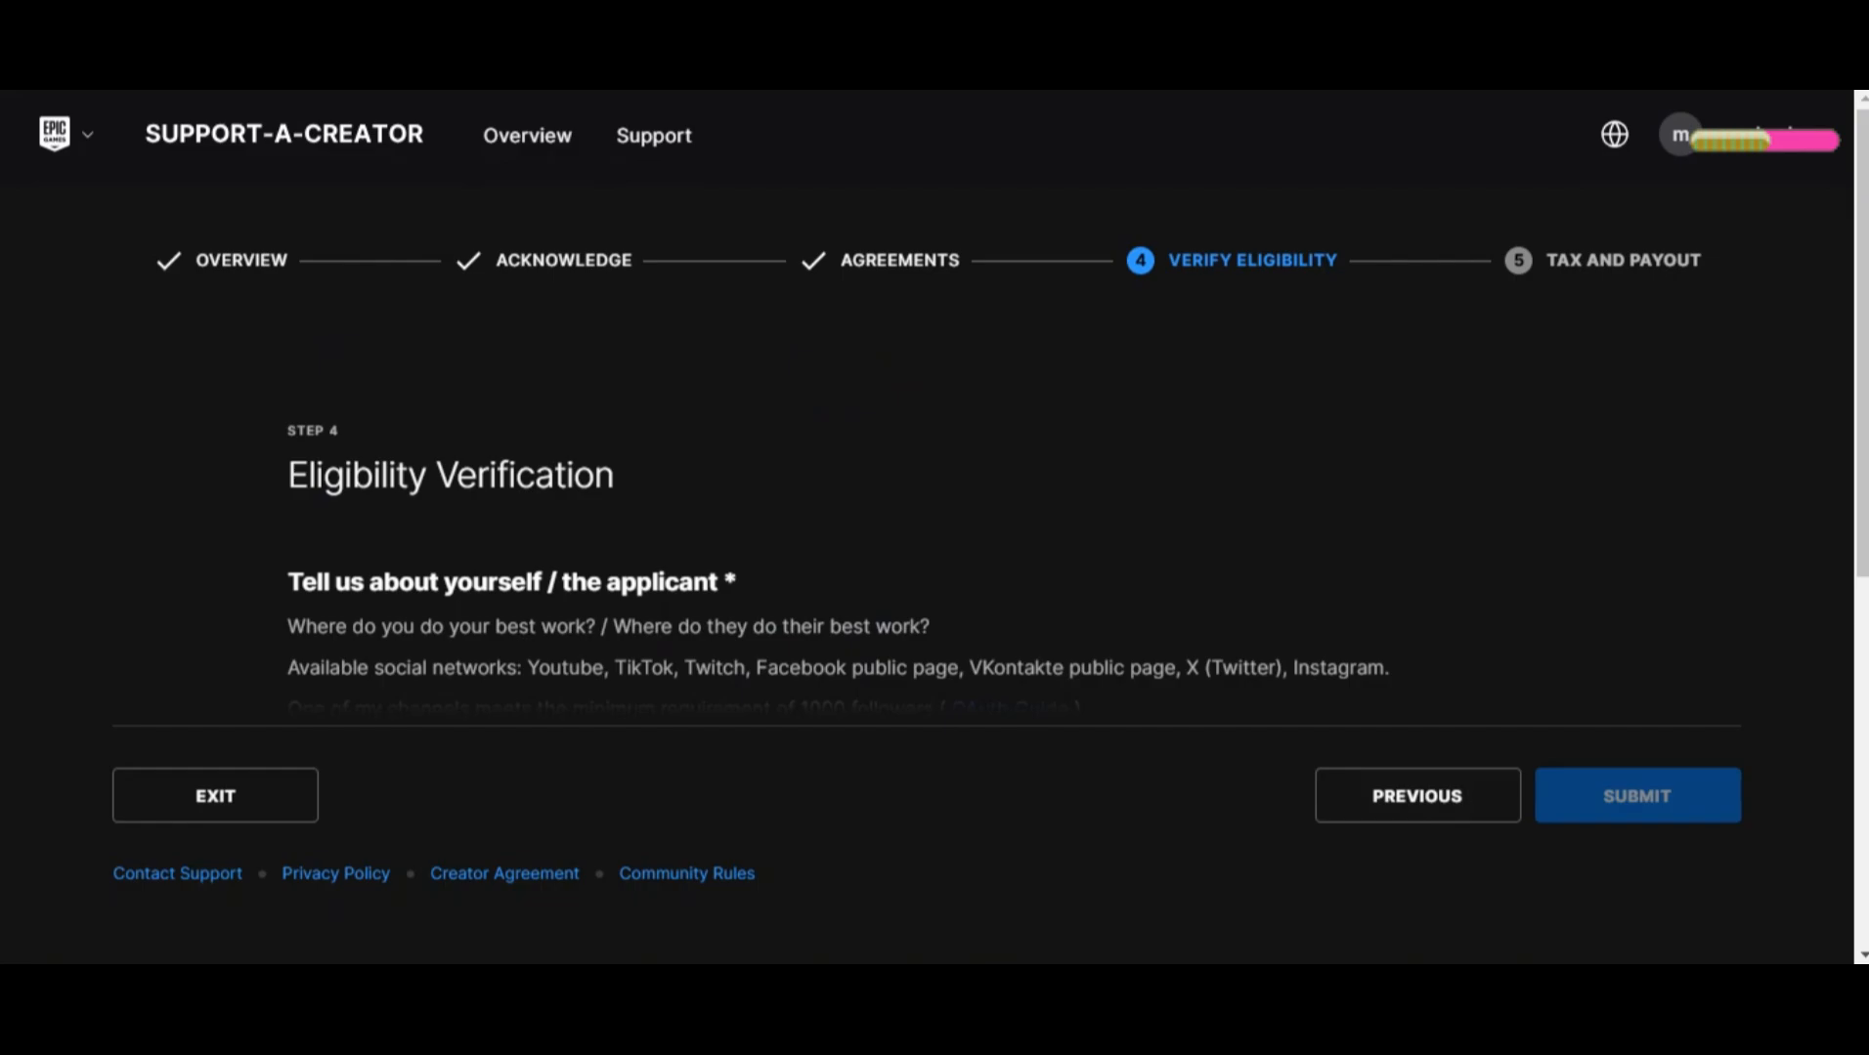
Enter the creator code 'DONTRUMP' without a space, then append 200 to make it available.
scroll(down, 3)
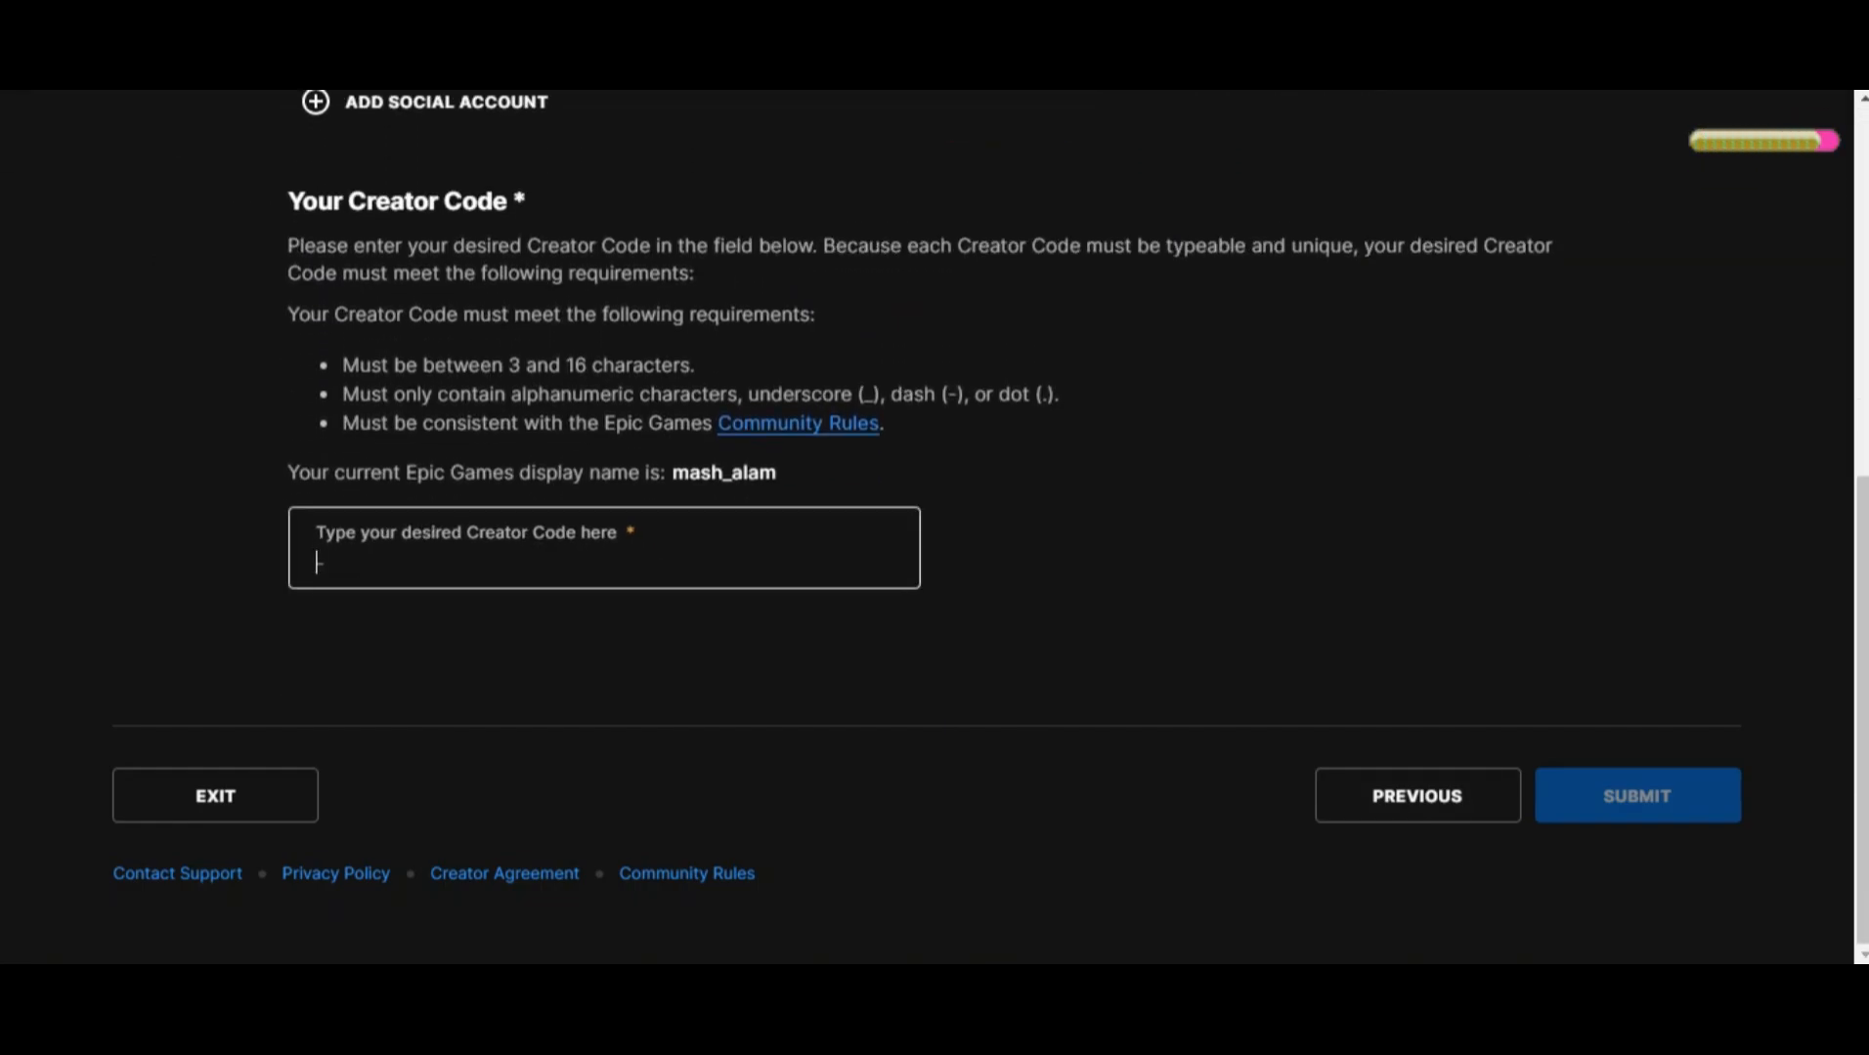
text(DONALD)
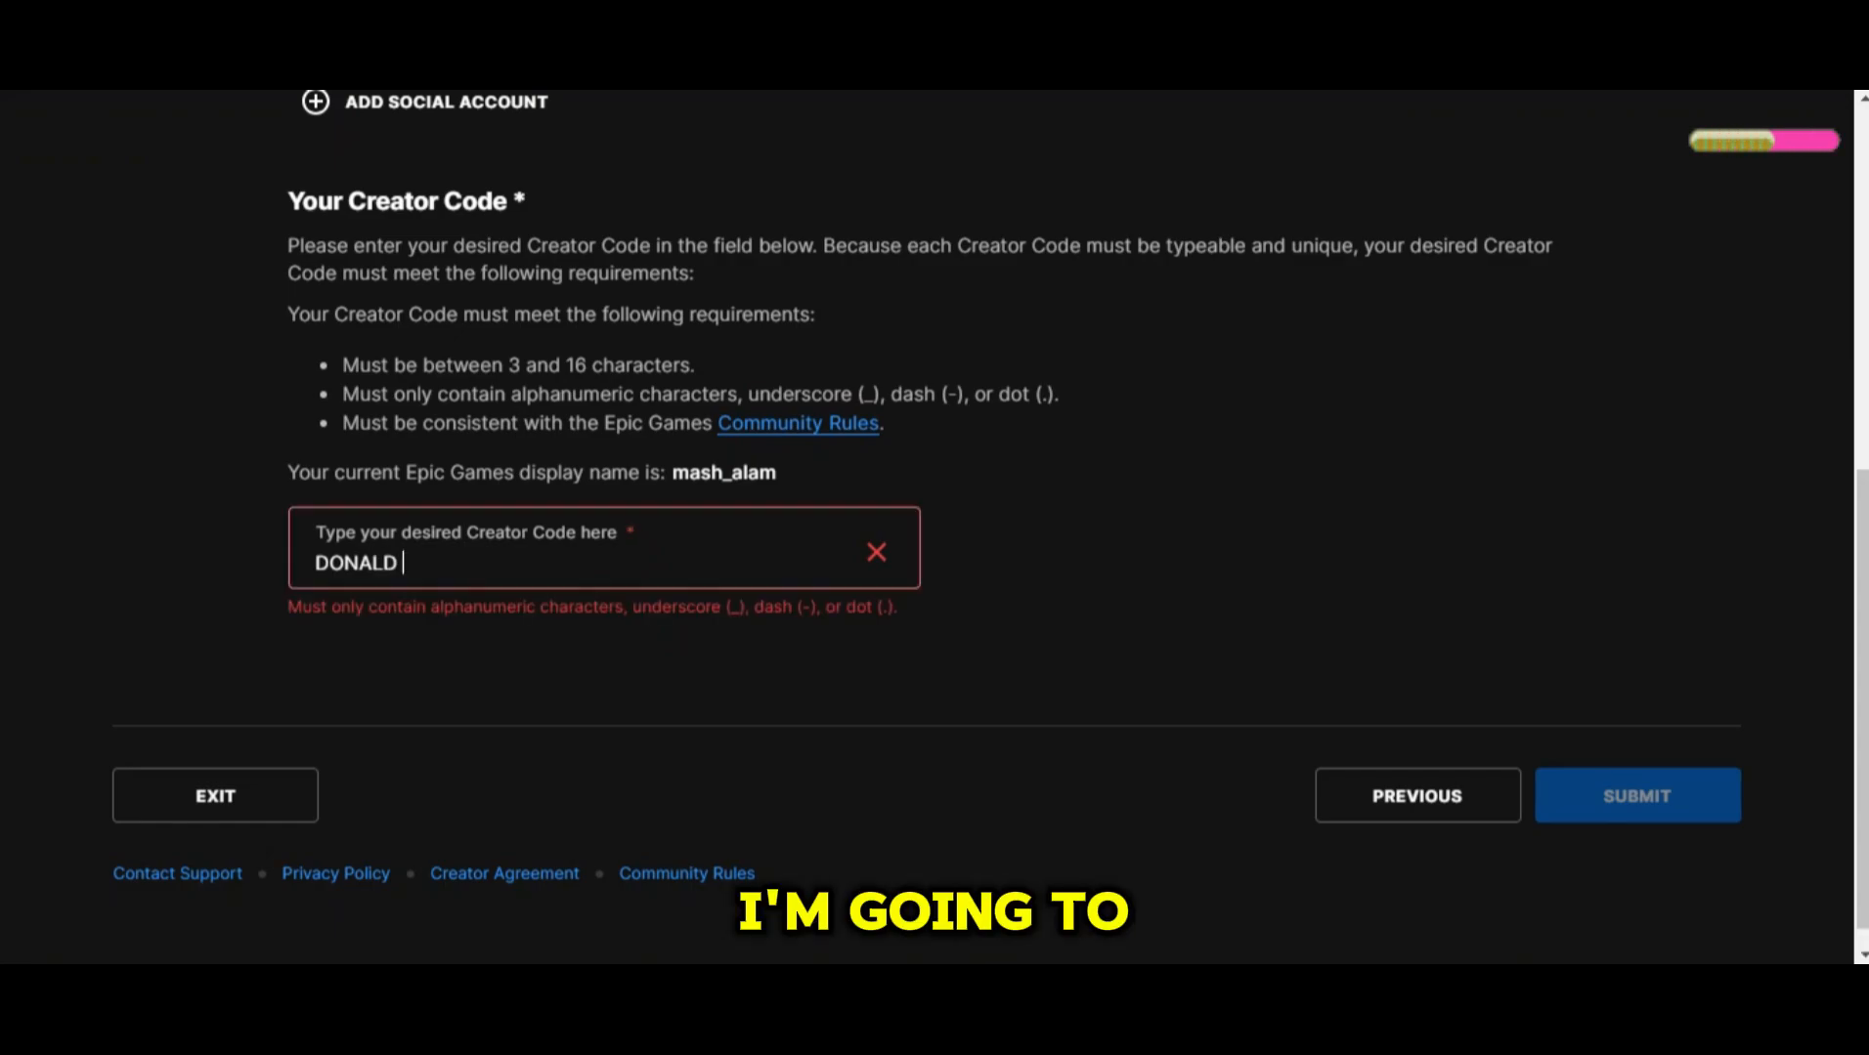
text(TRUM)
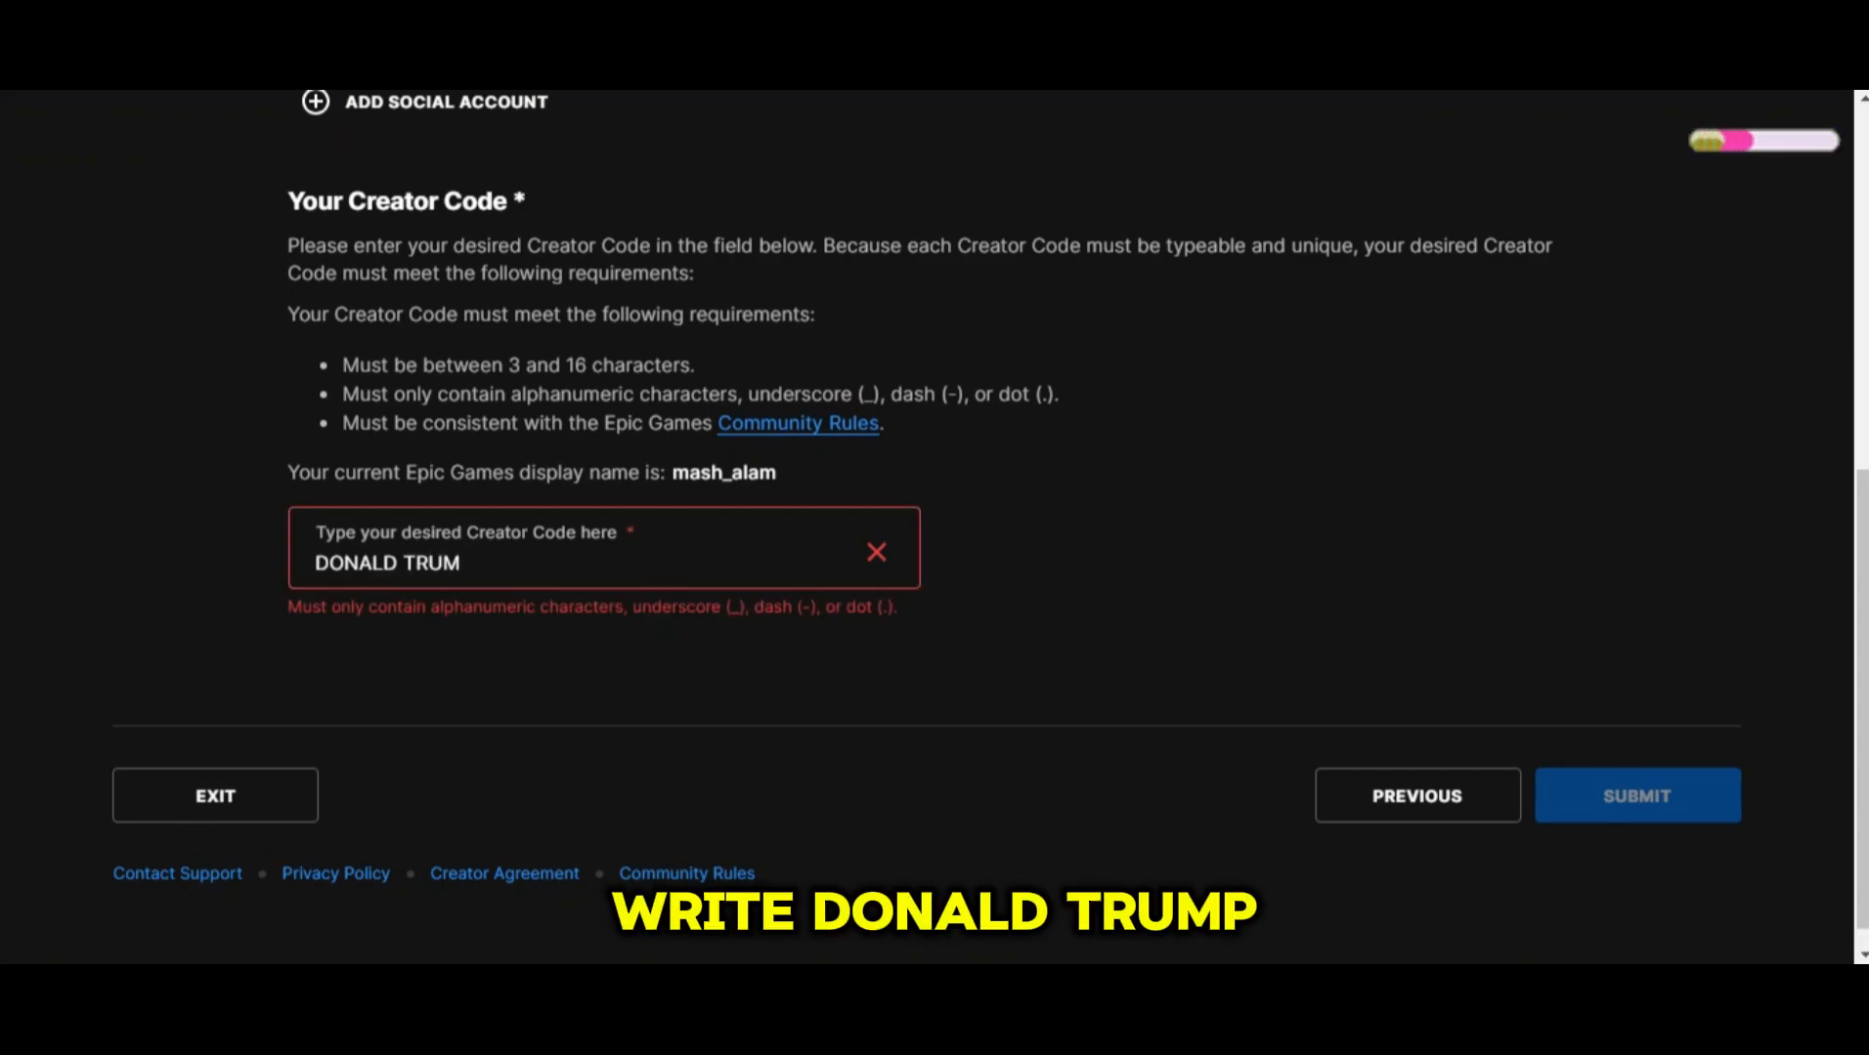
key(Backspace)
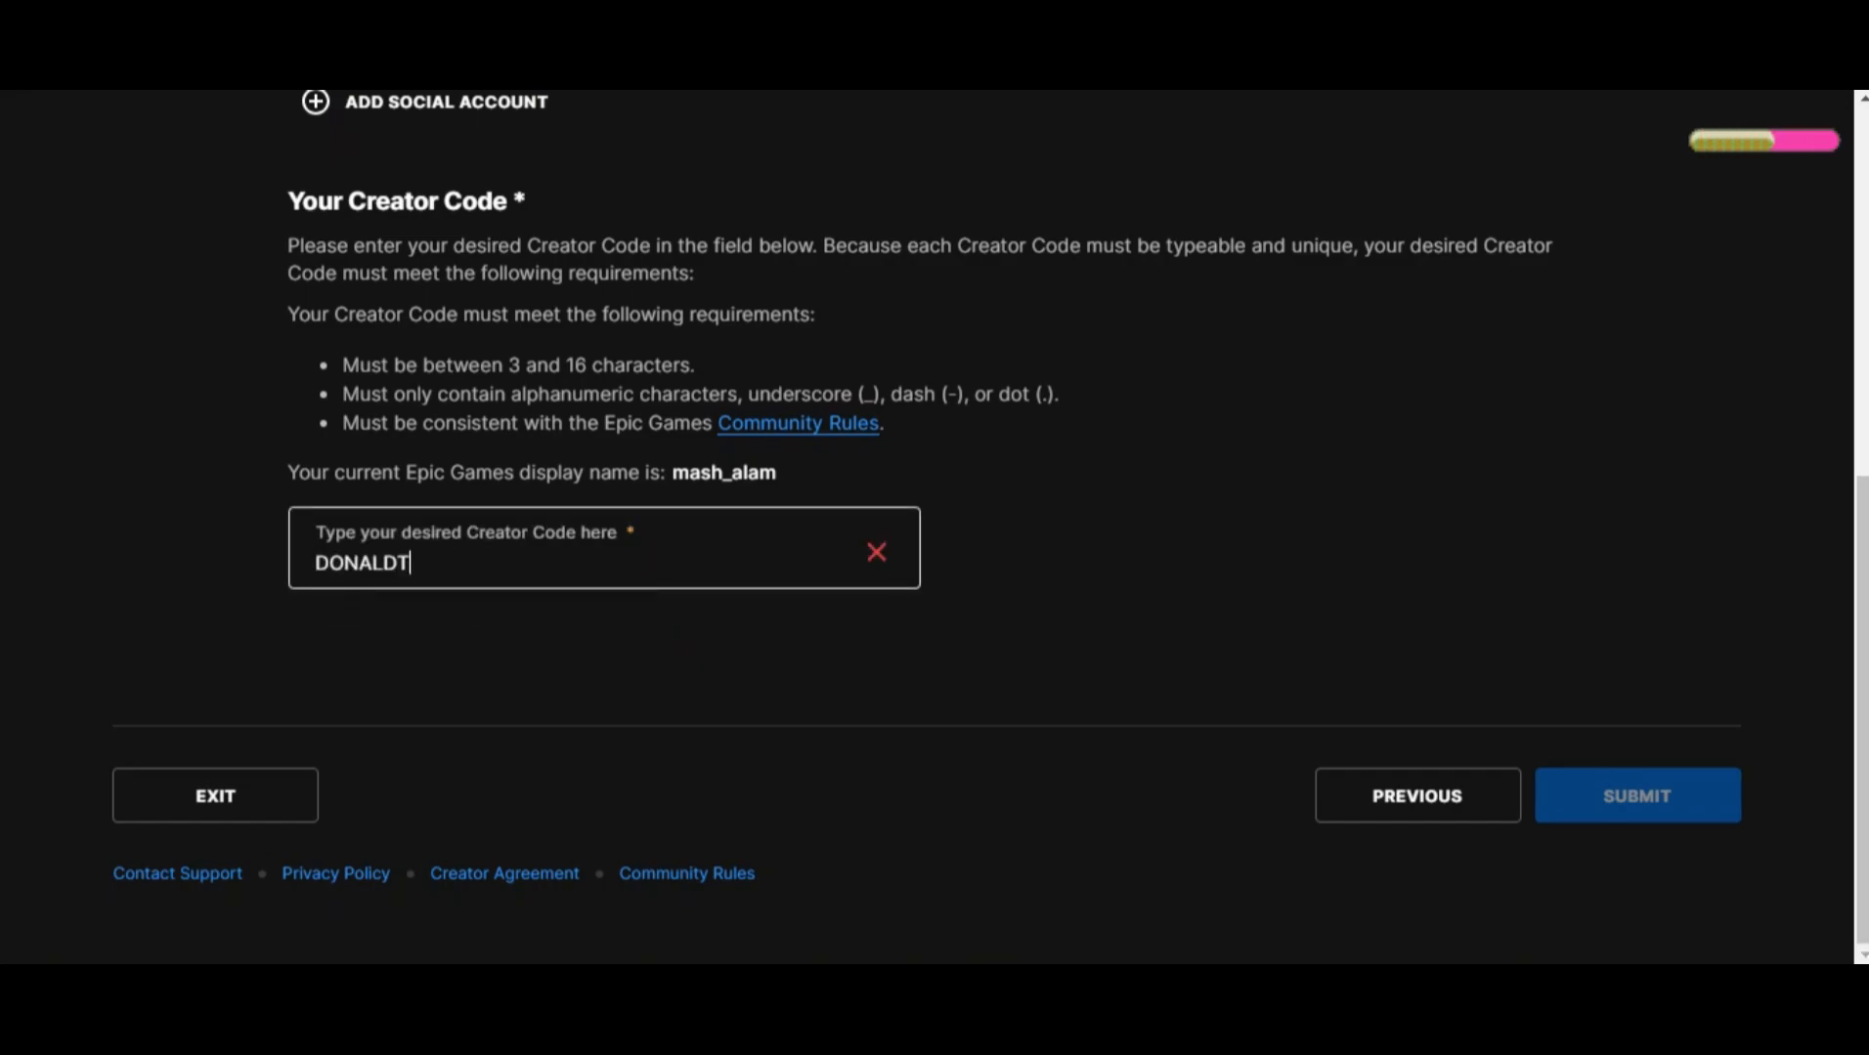
text(RUMP)
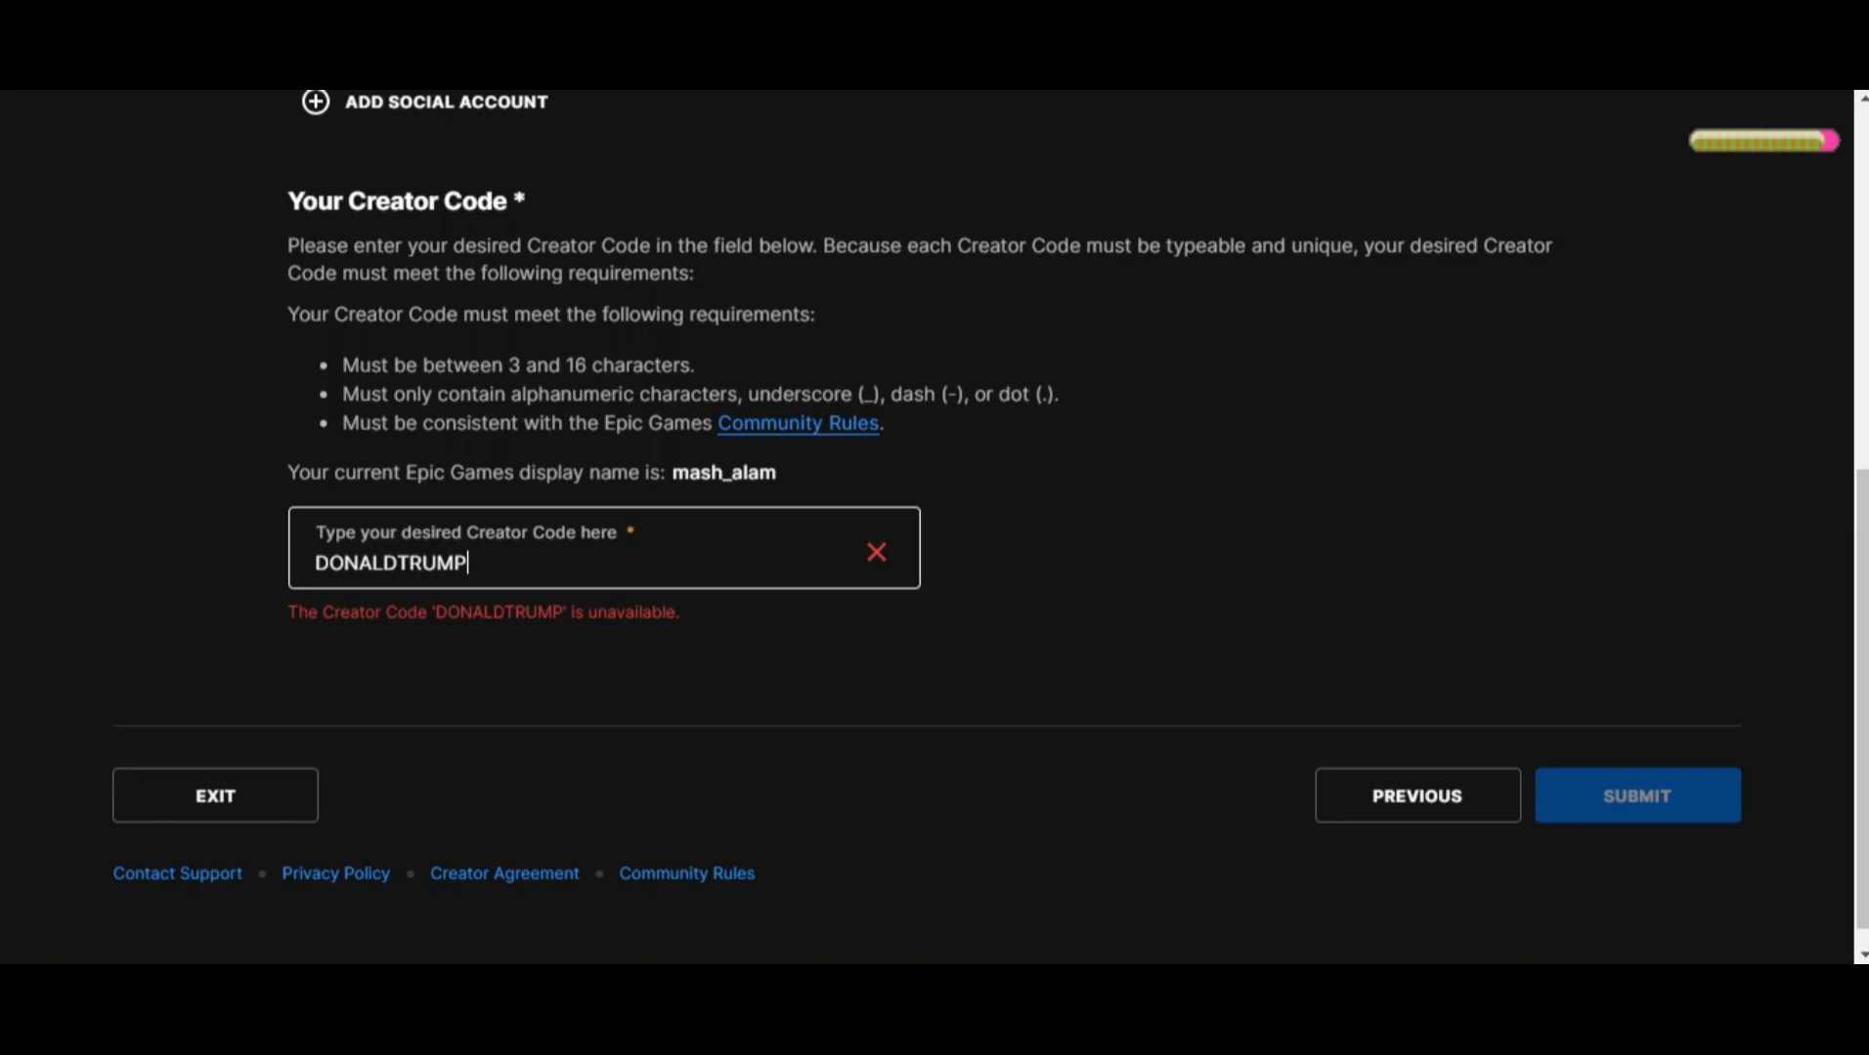
text(200)
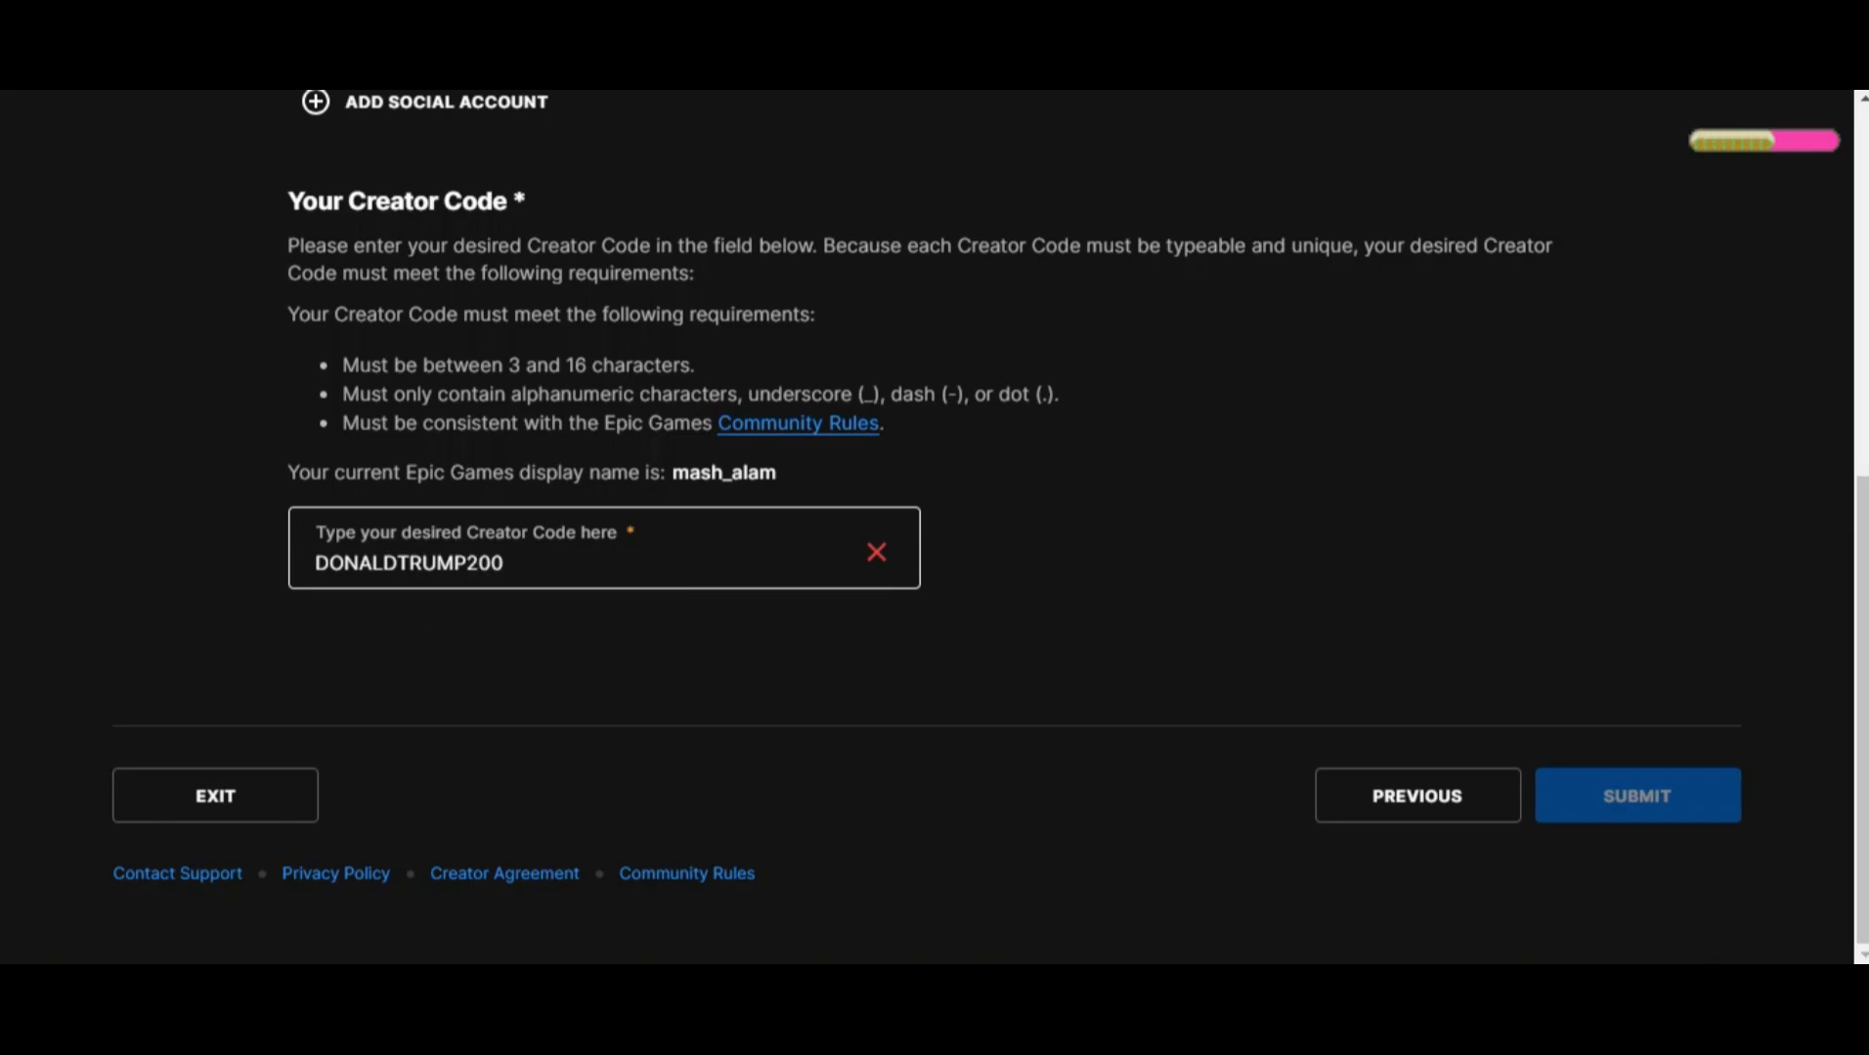